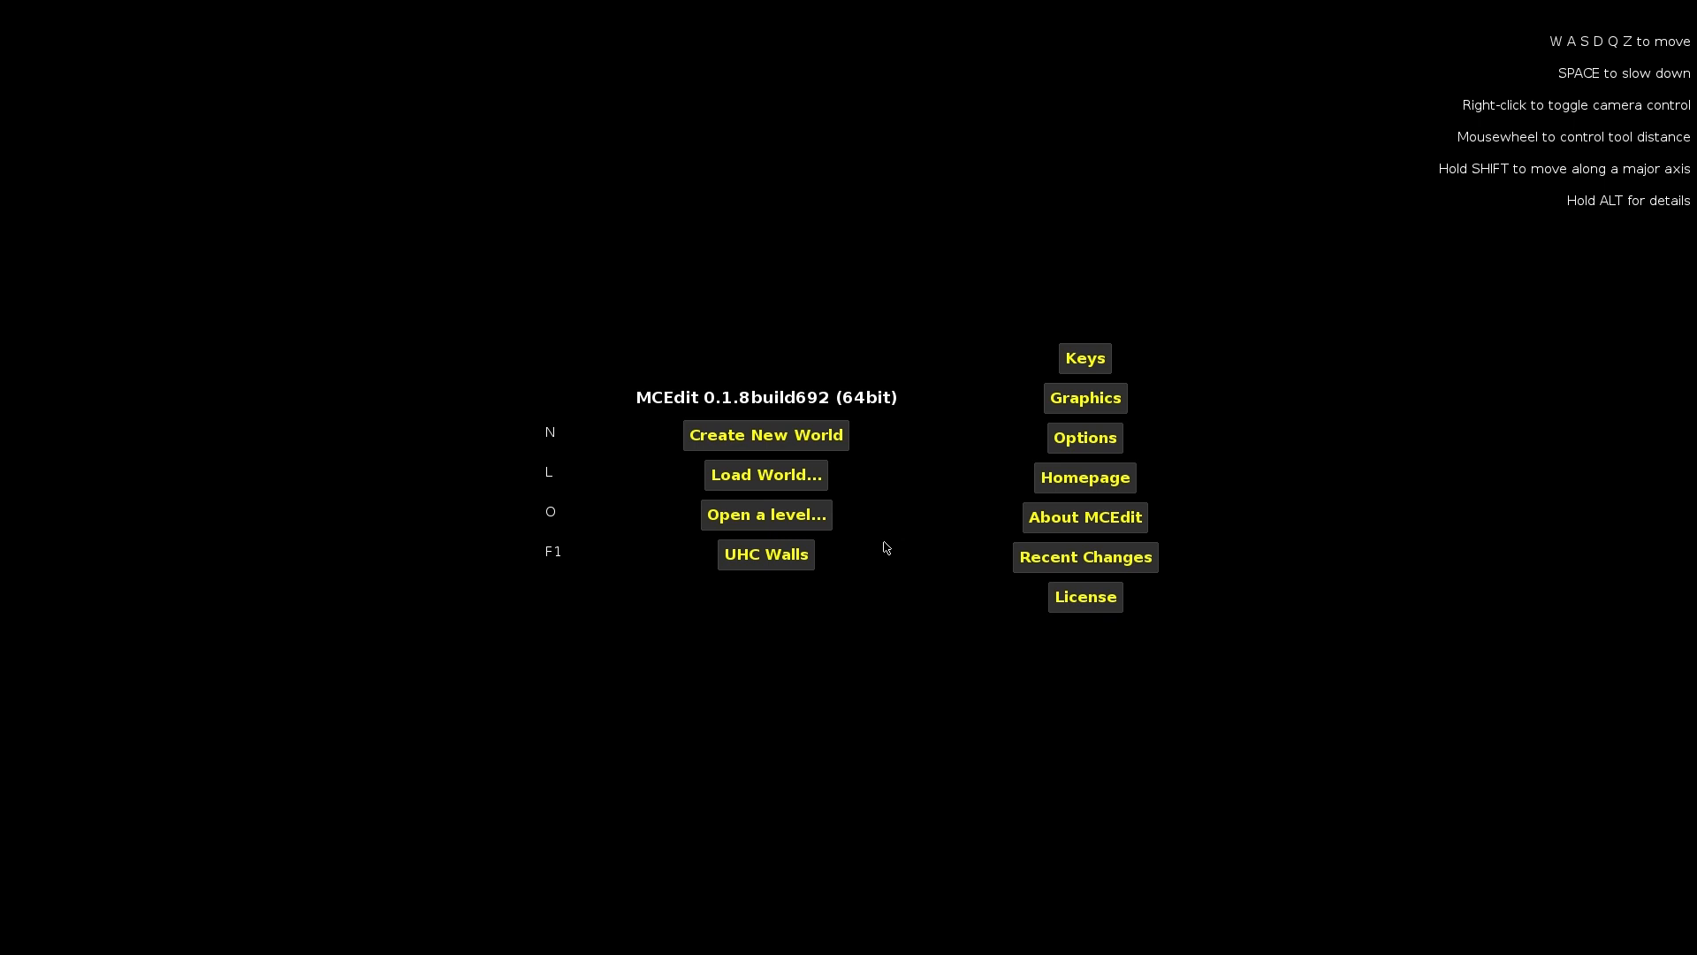
mouse_move(835, 534)
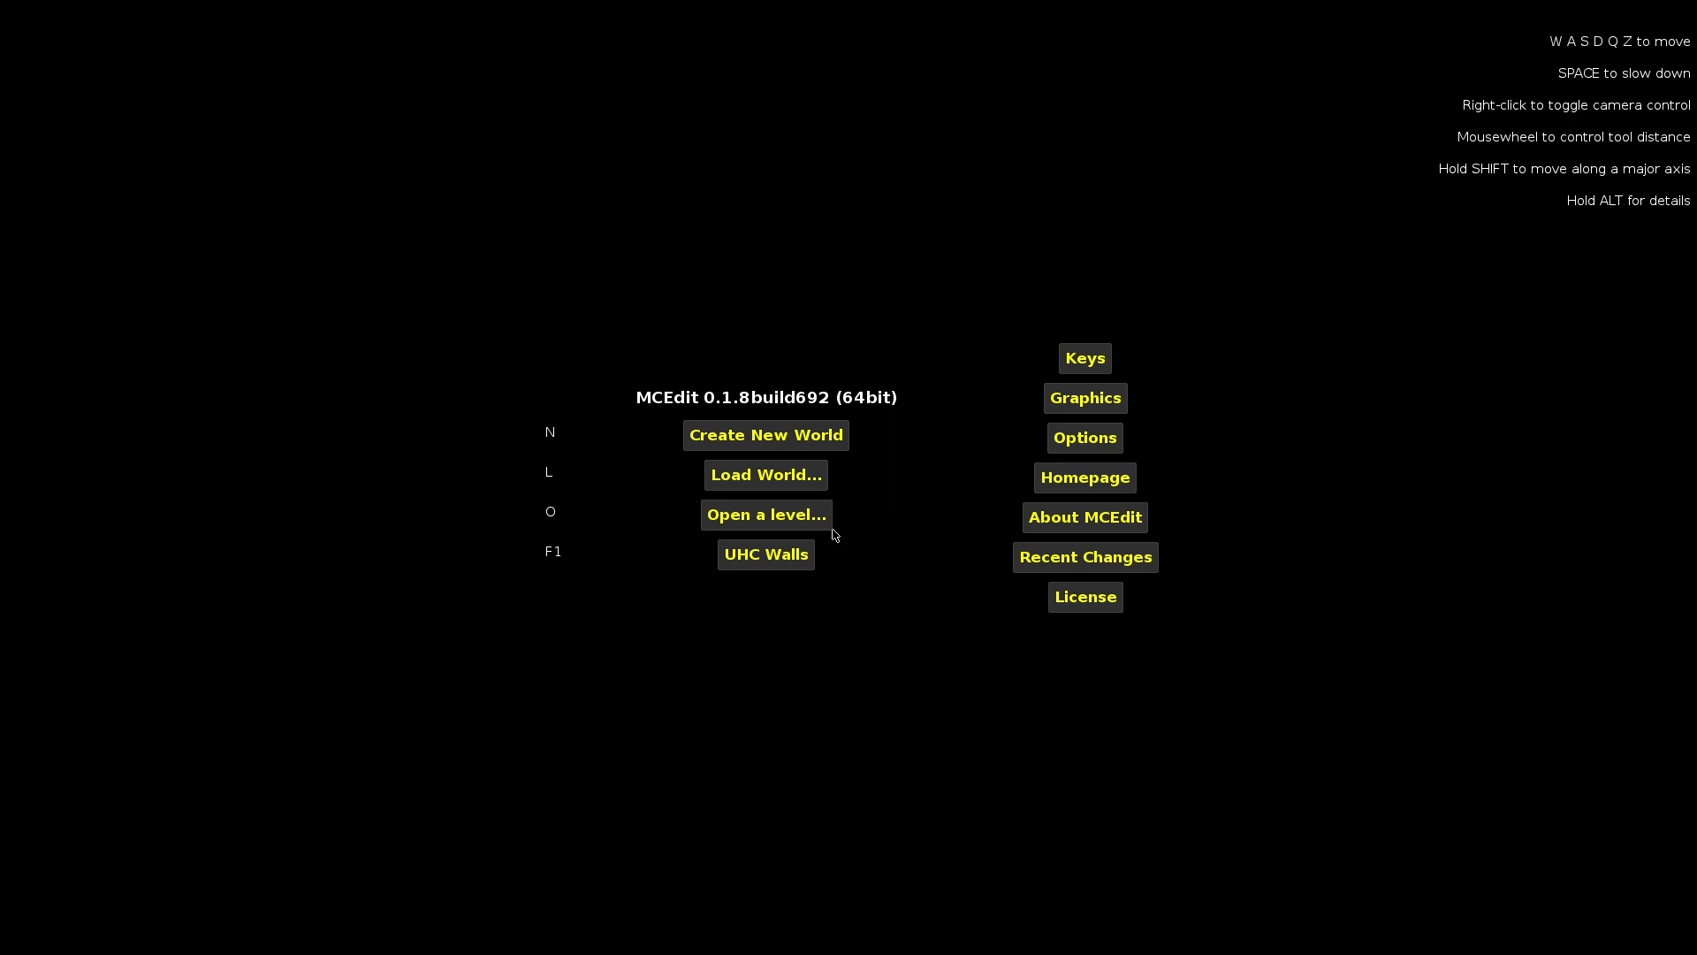
mouse_move(755, 615)
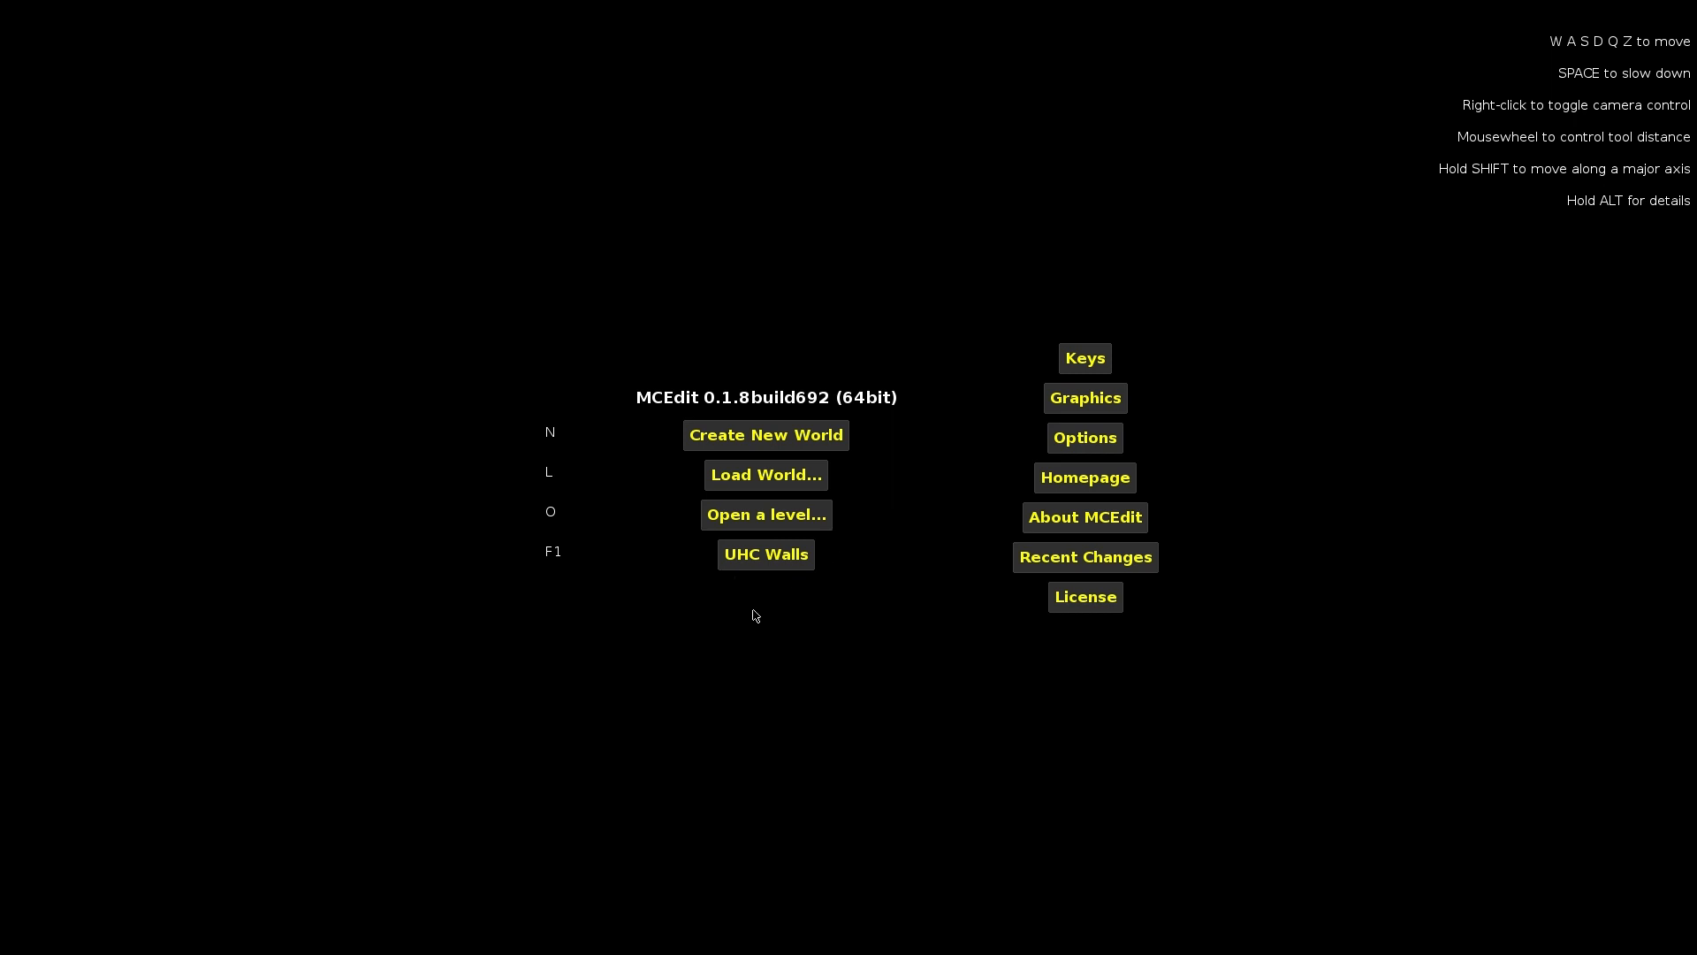
mouse_move(718, 647)
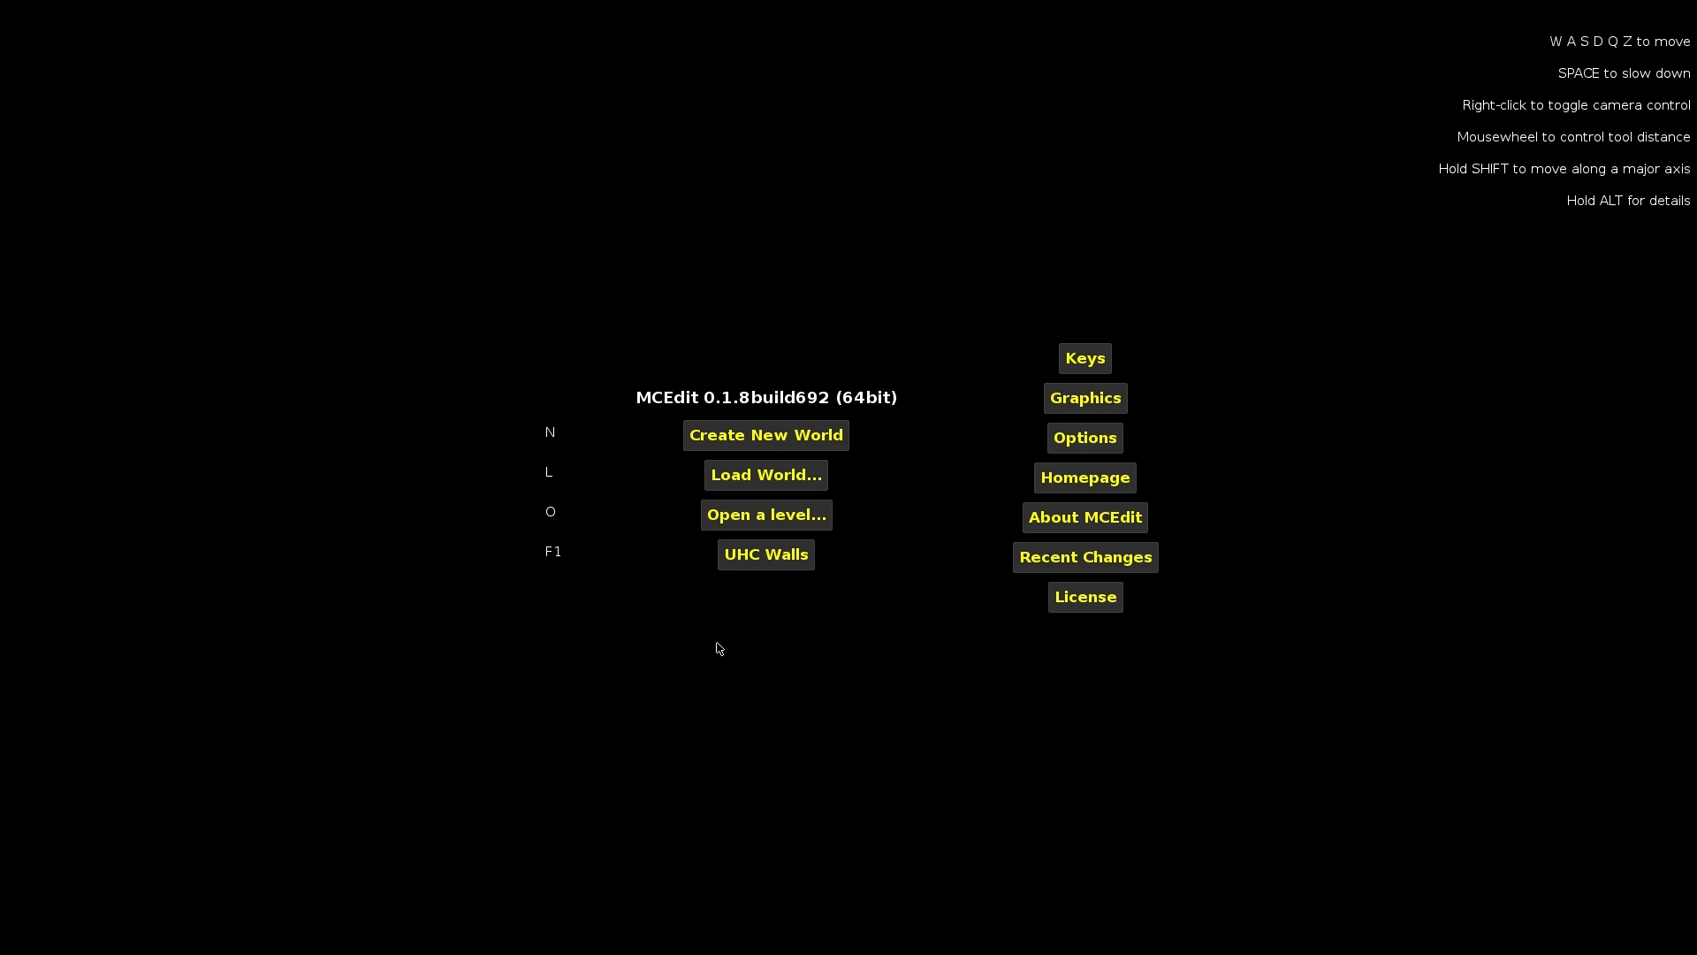
mouse_move(725, 653)
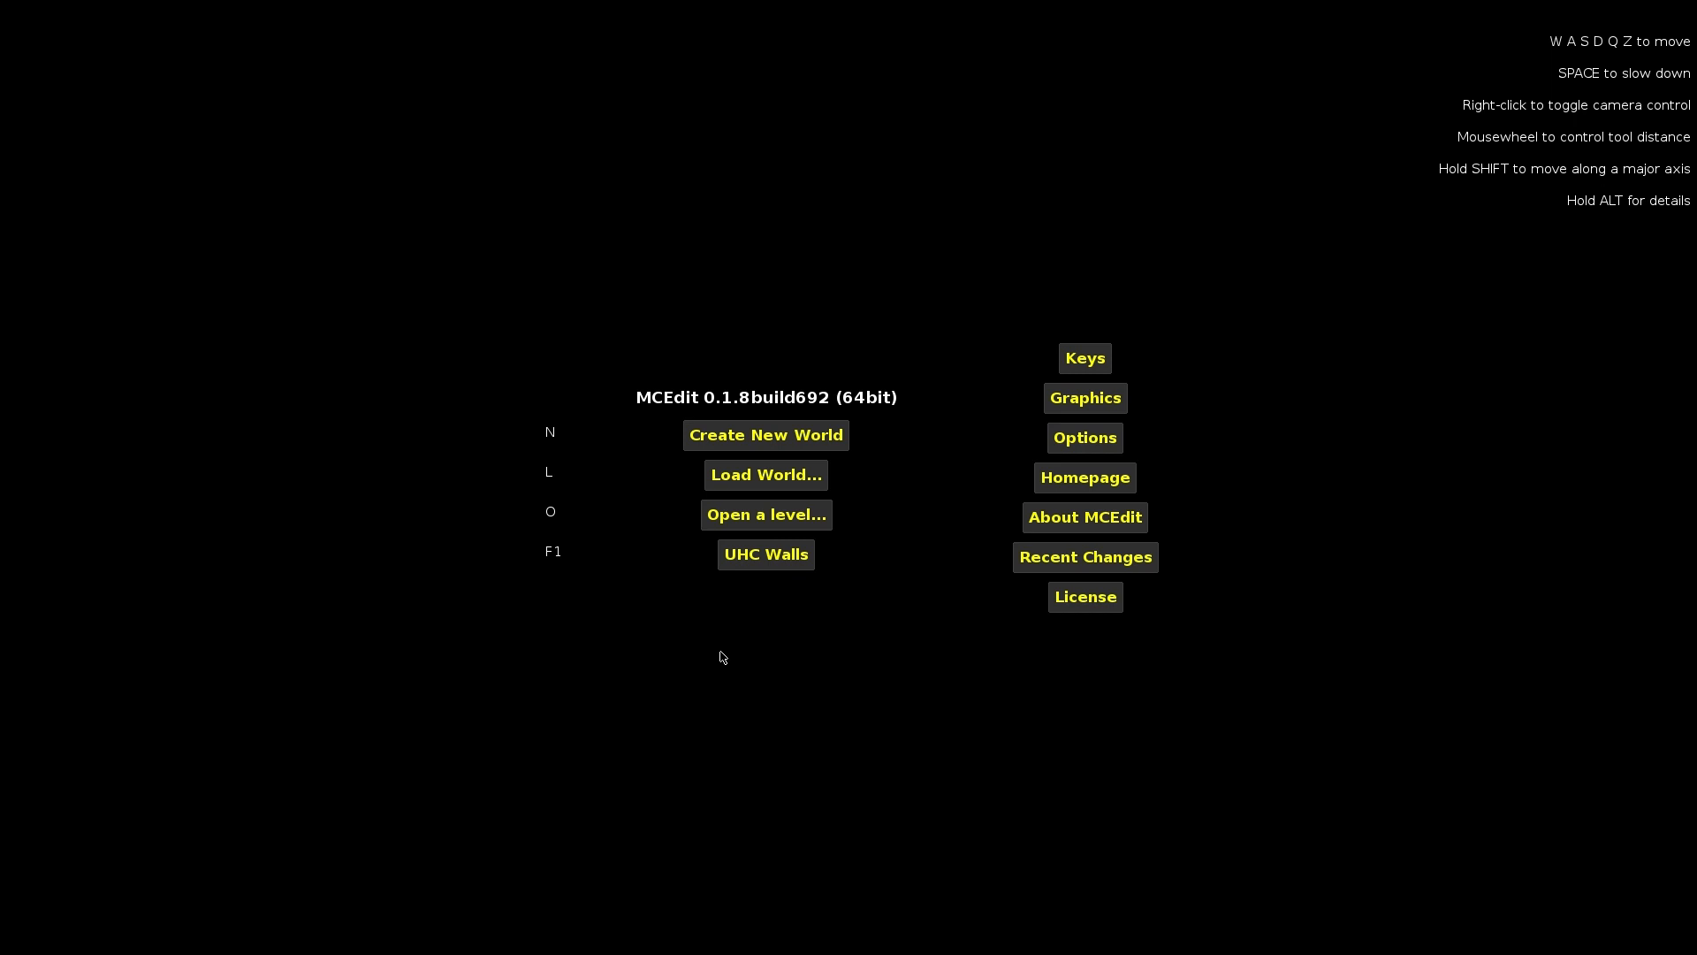
mouse_move(412, 485)
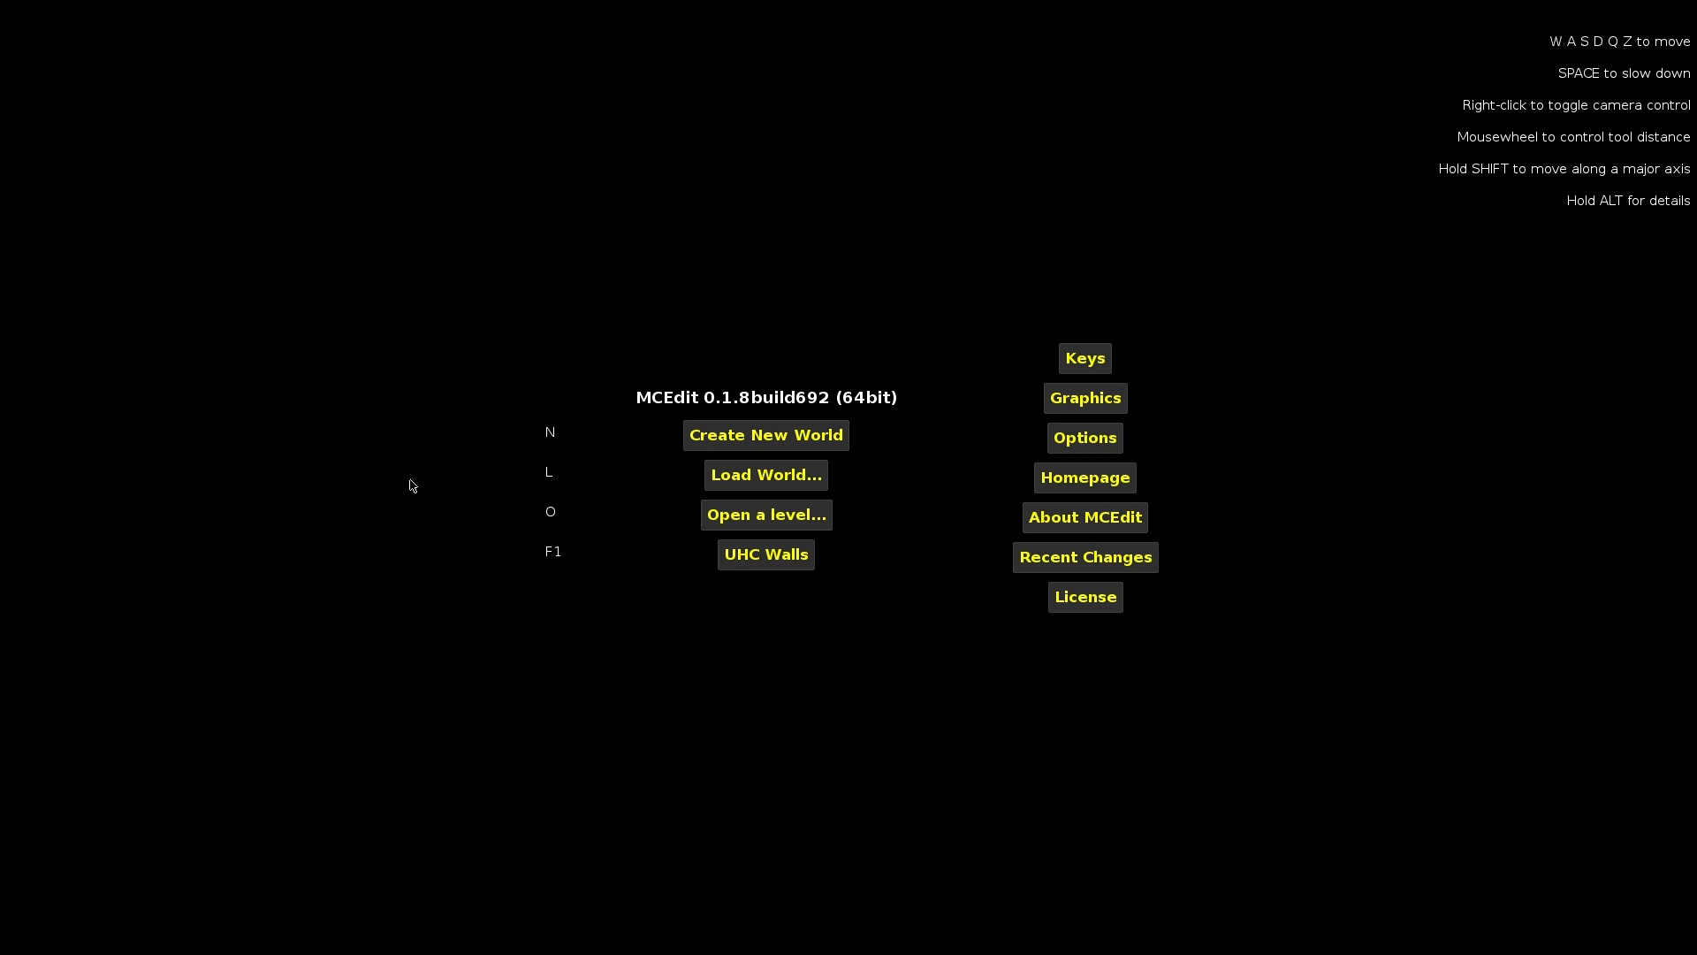
mouse_move(144, 378)
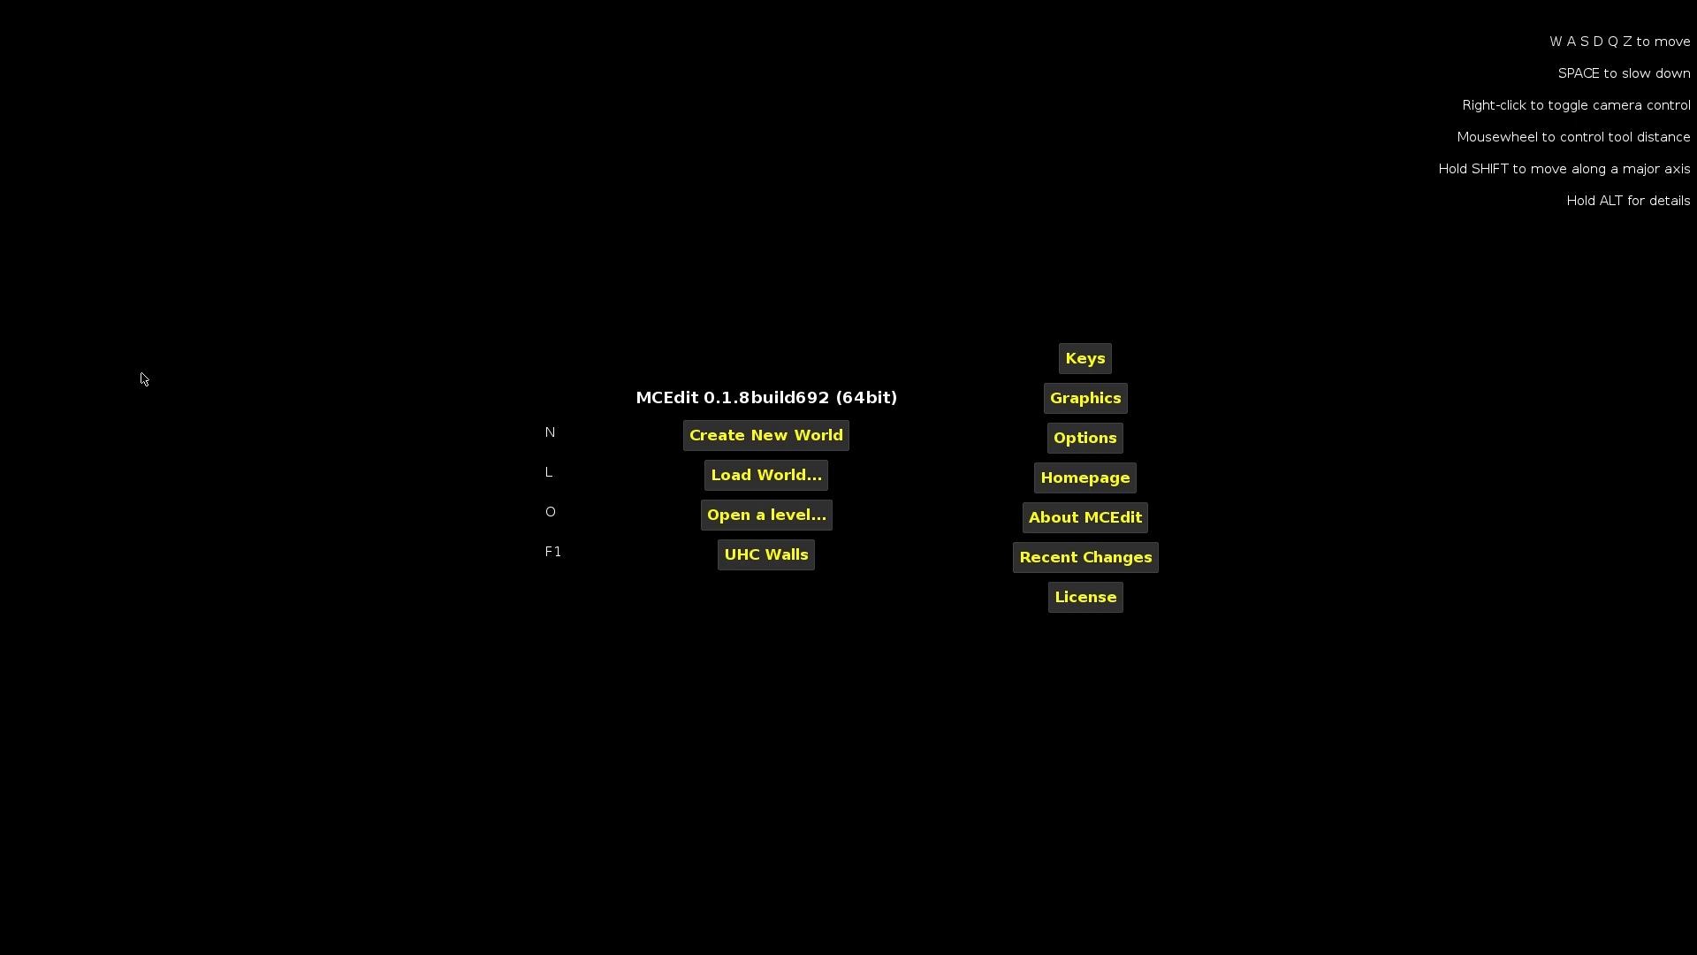
mouse_move(170, 371)
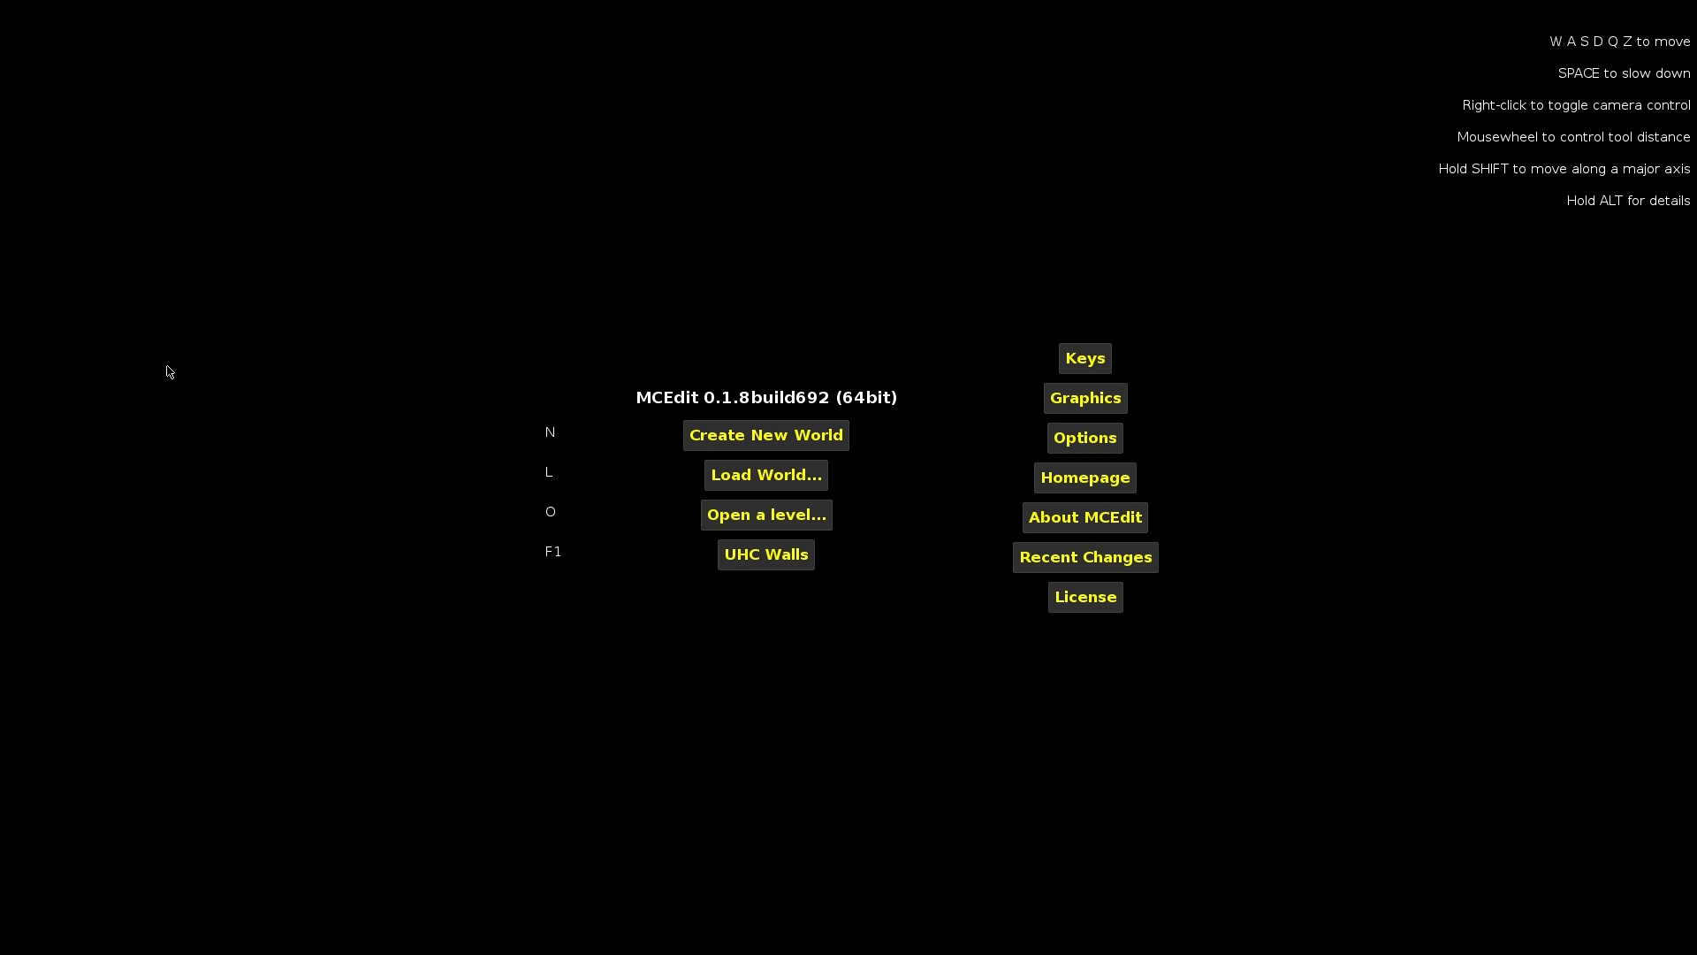
mouse_move(766, 514)
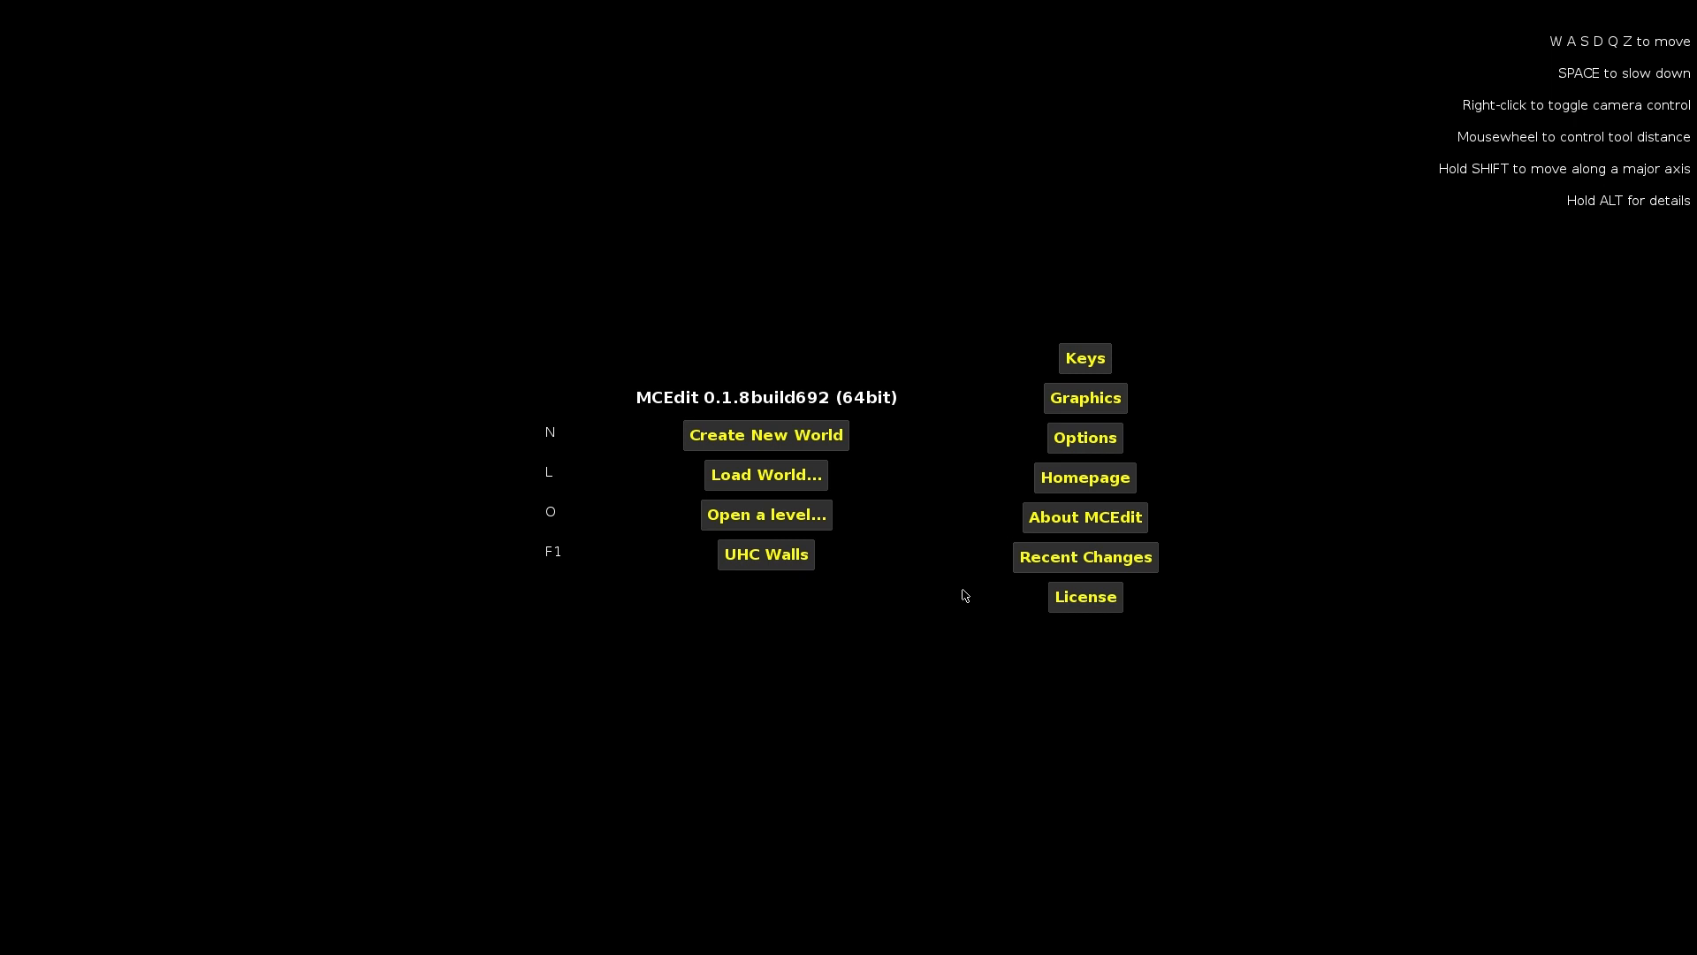
mouse_move(822, 567)
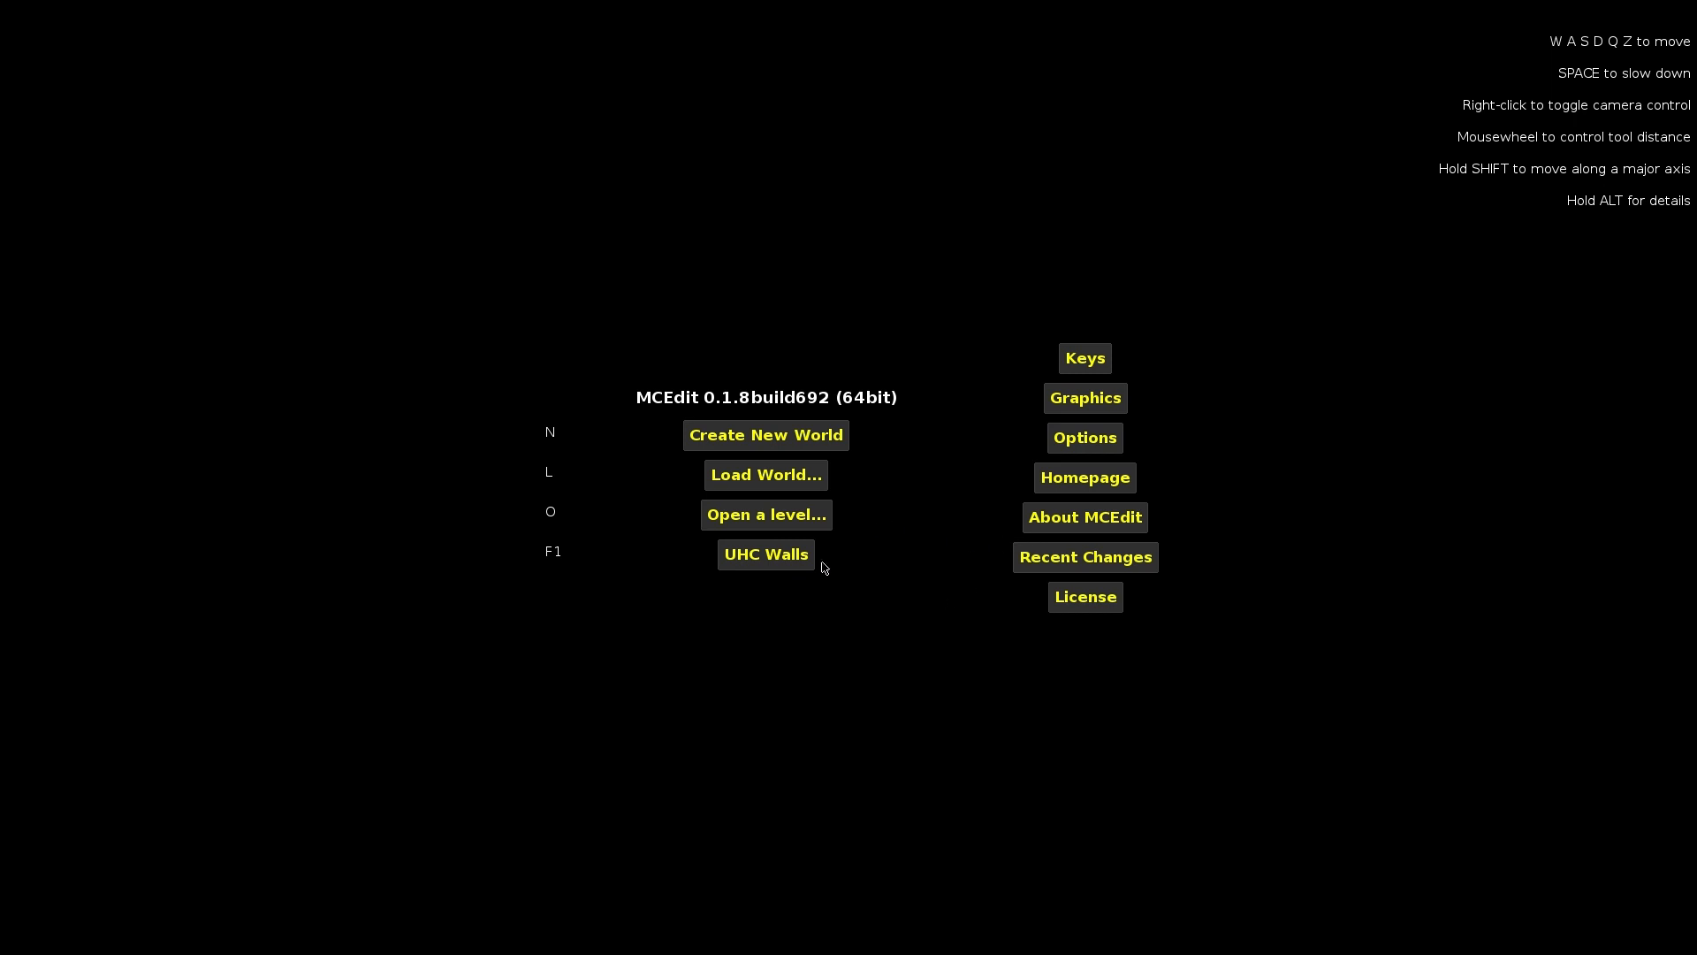
mouse_move(741, 564)
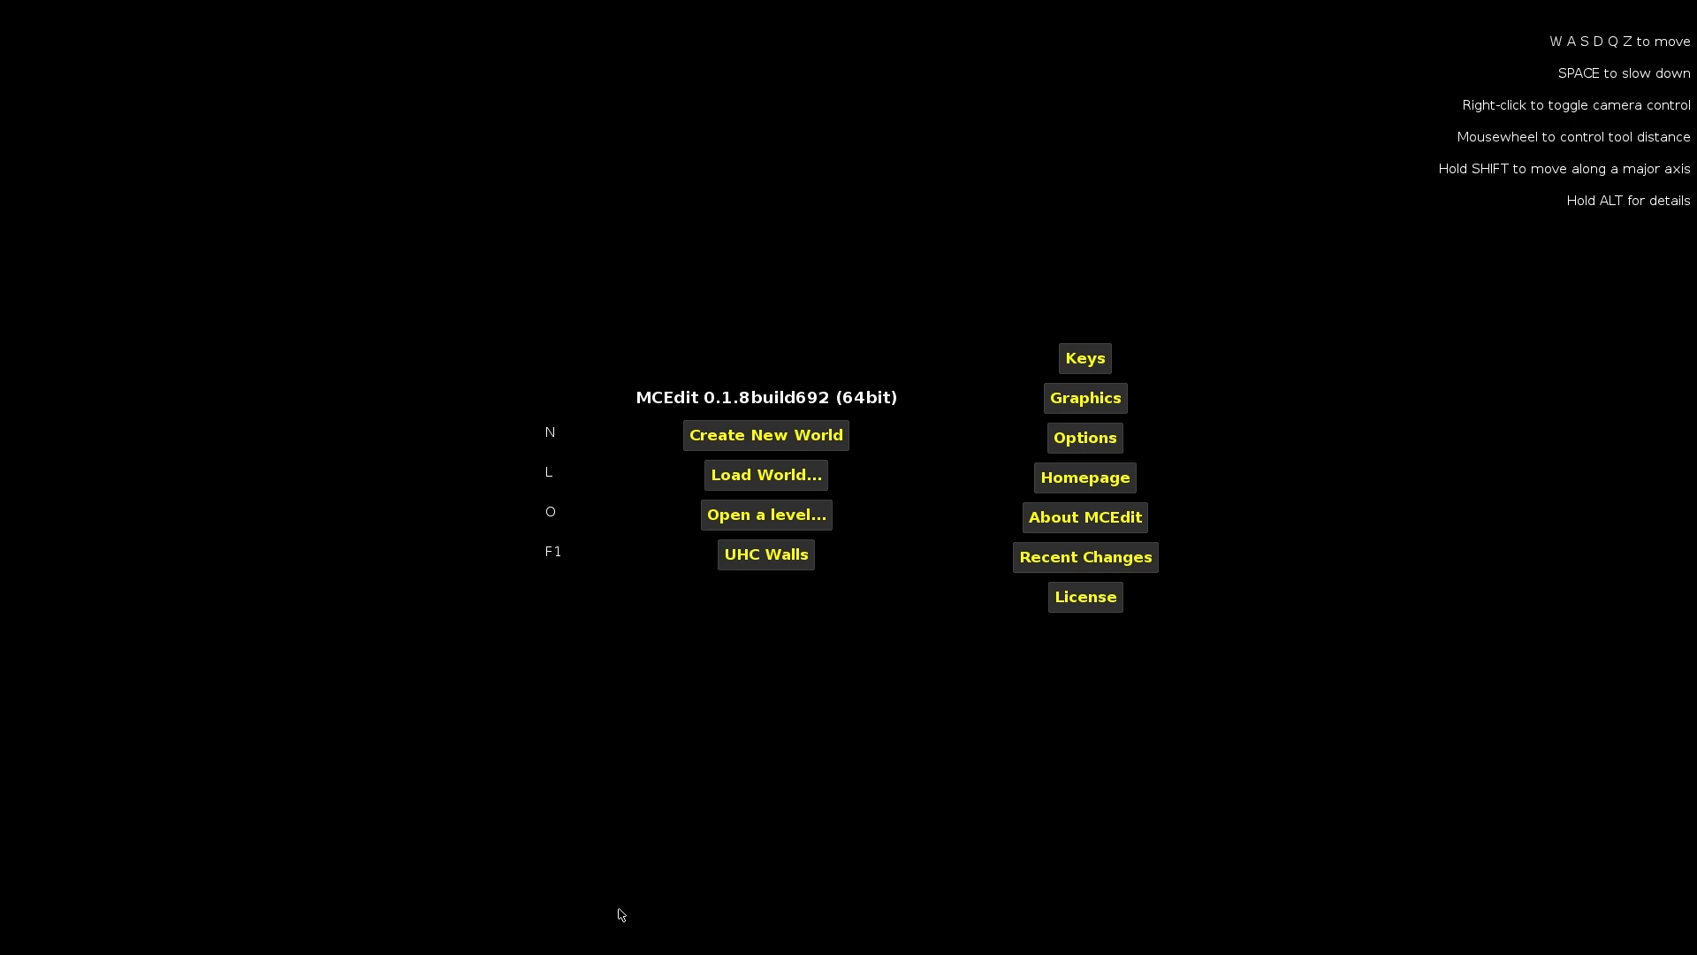
mouse_move(765, 553)
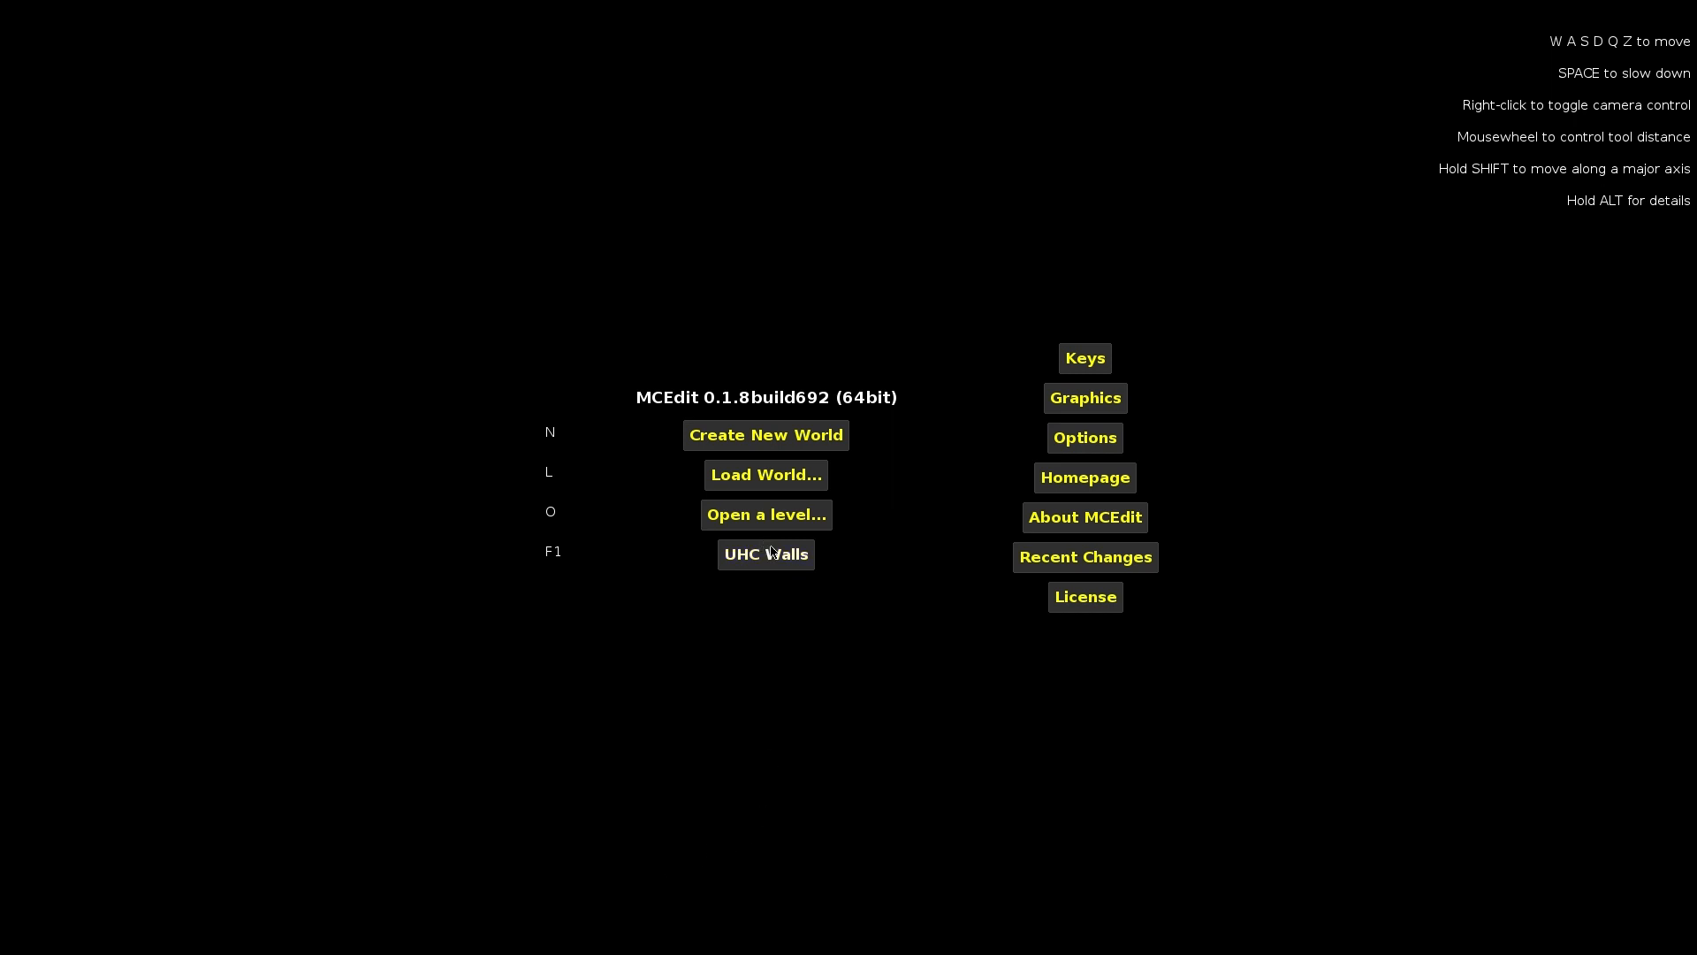
Load the saved UHC Walls world from the world list for editing.
left_click(766, 474)
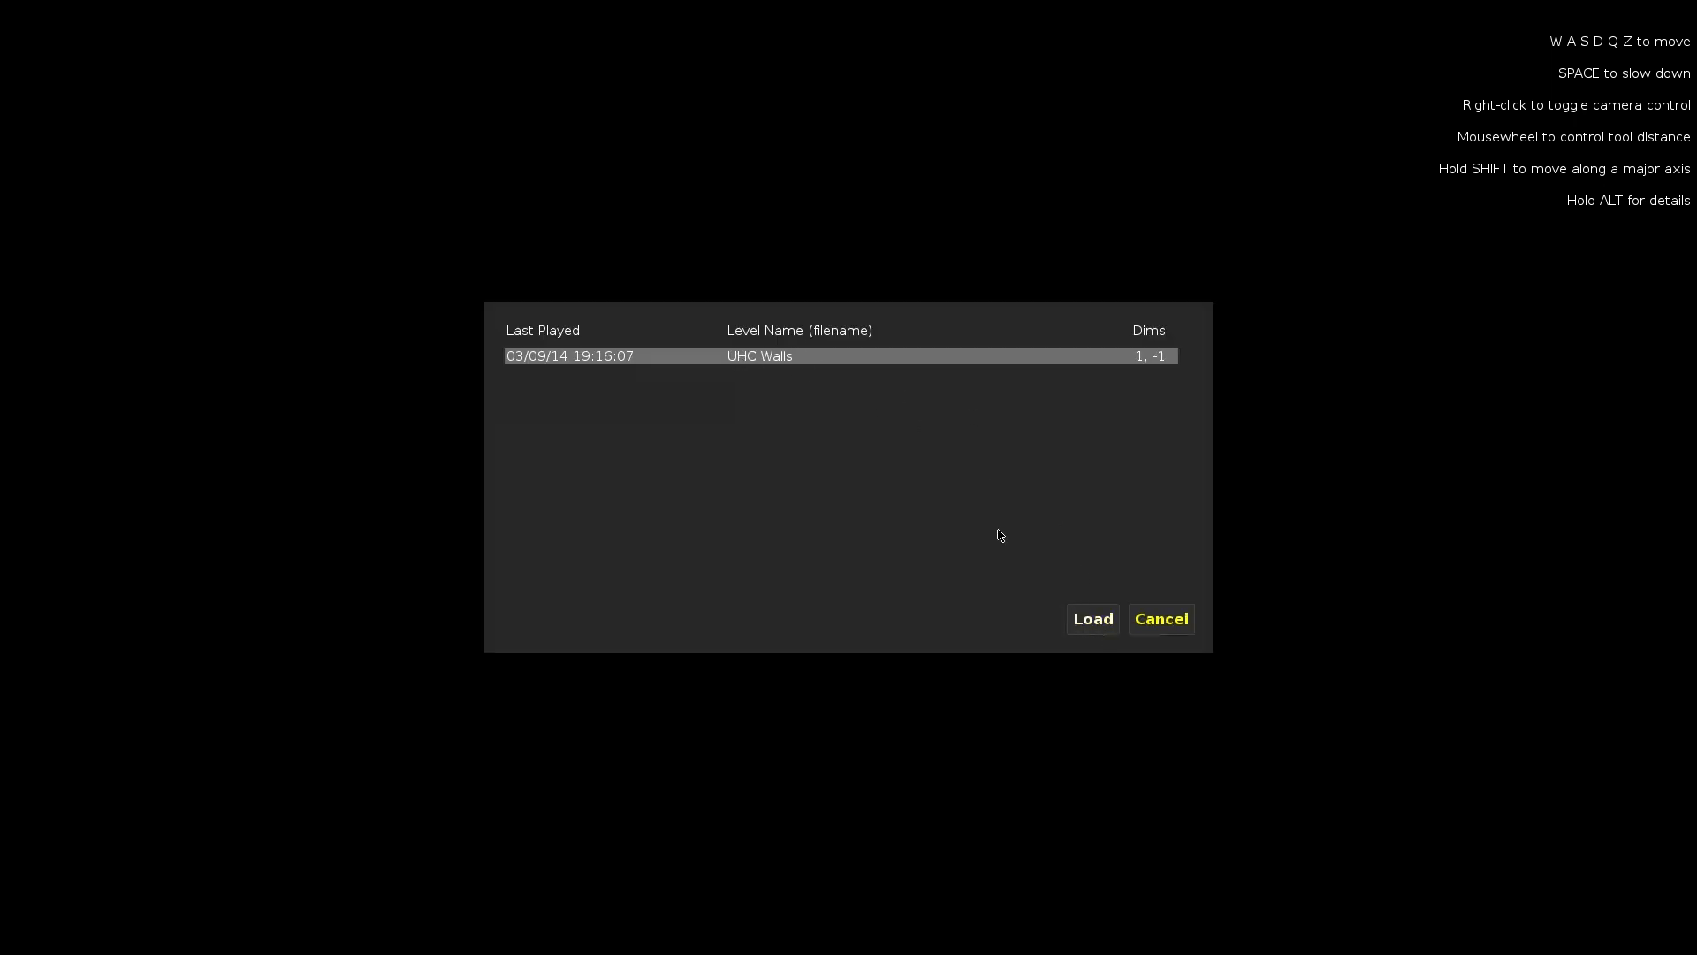
left_click(1091, 619)
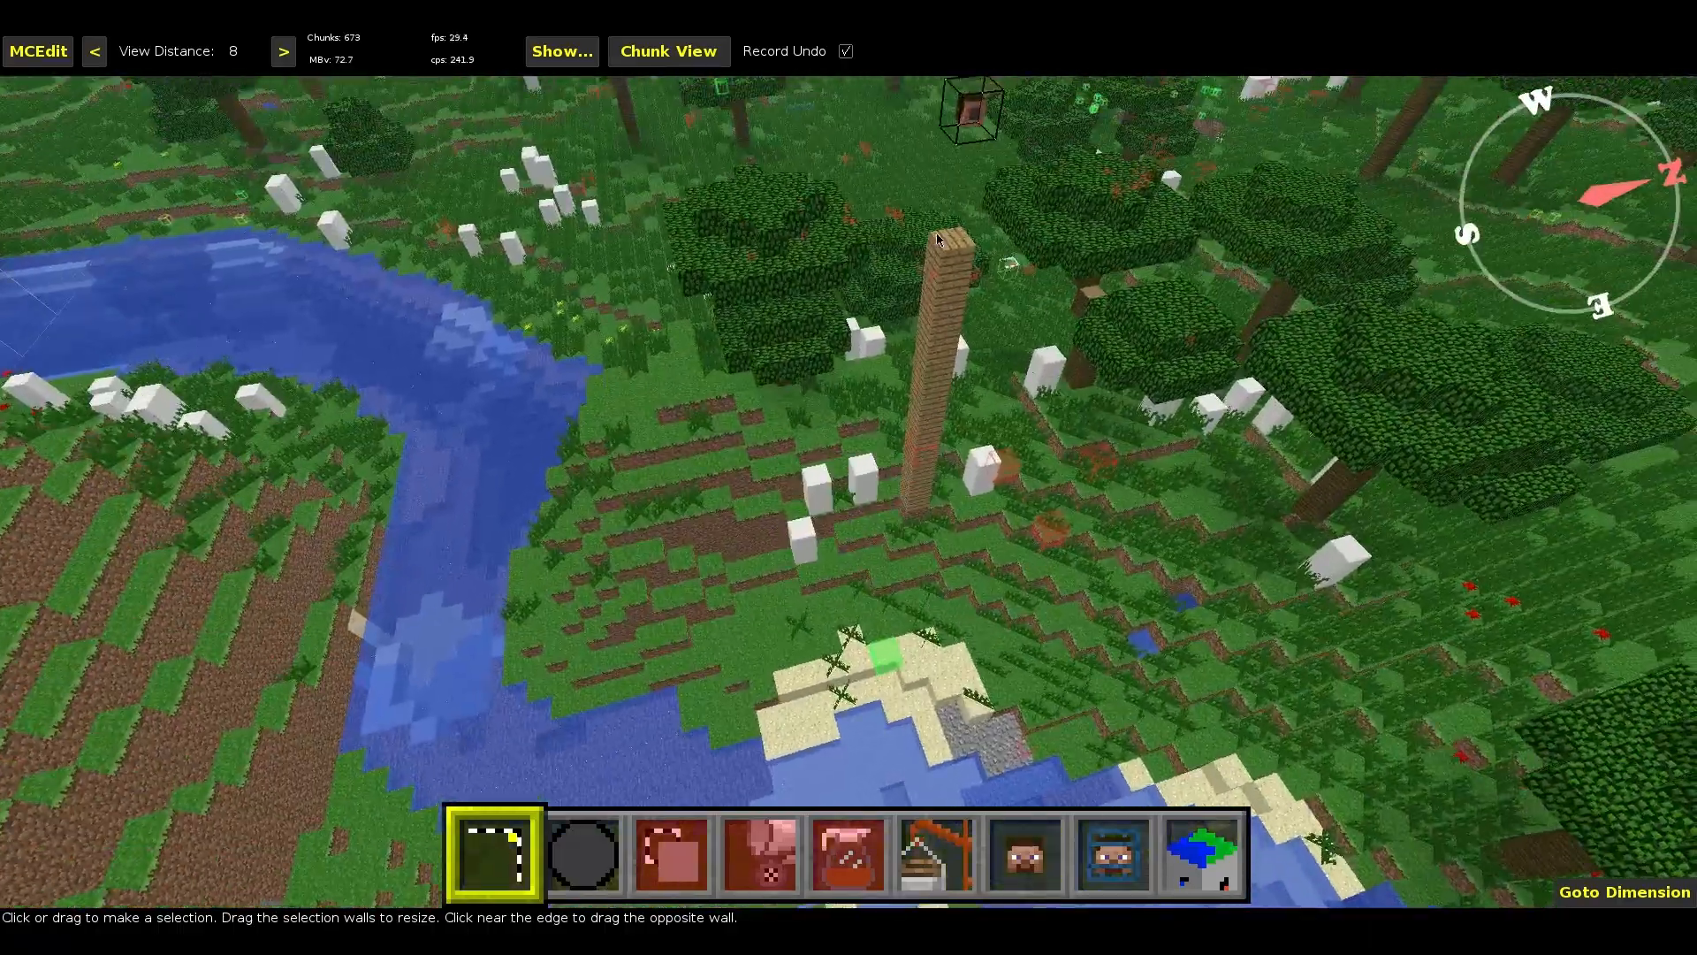
Select a one-block-wide column 175 blocks tall in the world.
left_click(950, 260)
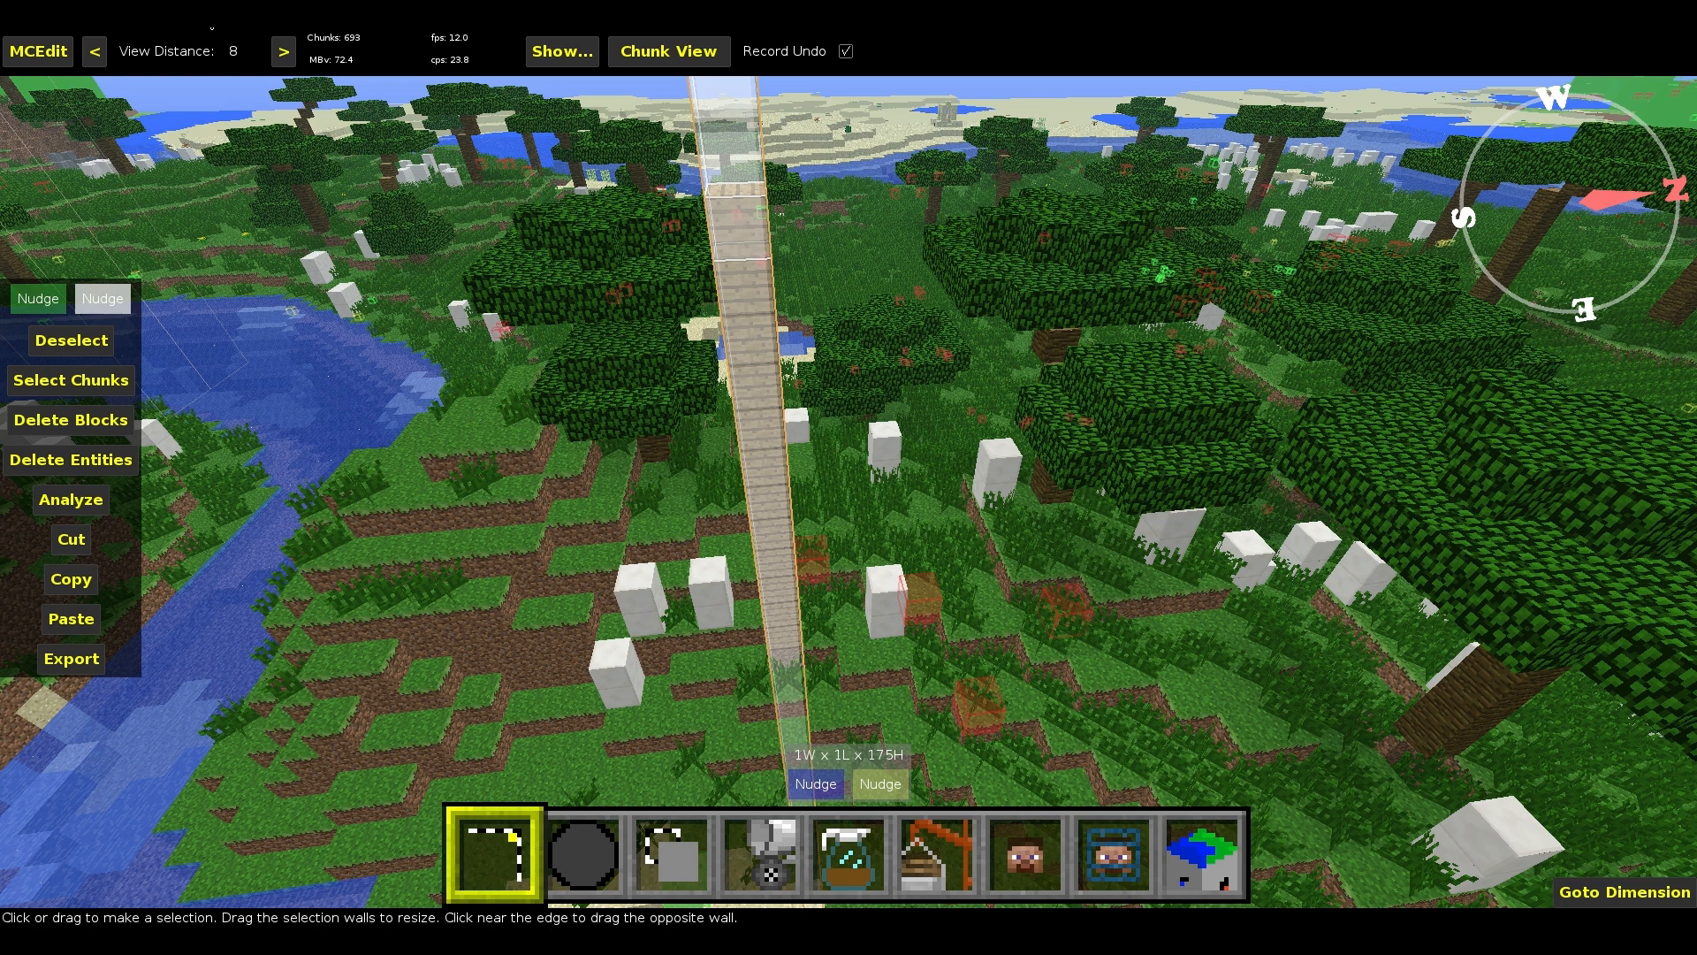
Explore the editor's main menu looking for the Goto command.
left_click(37, 52)
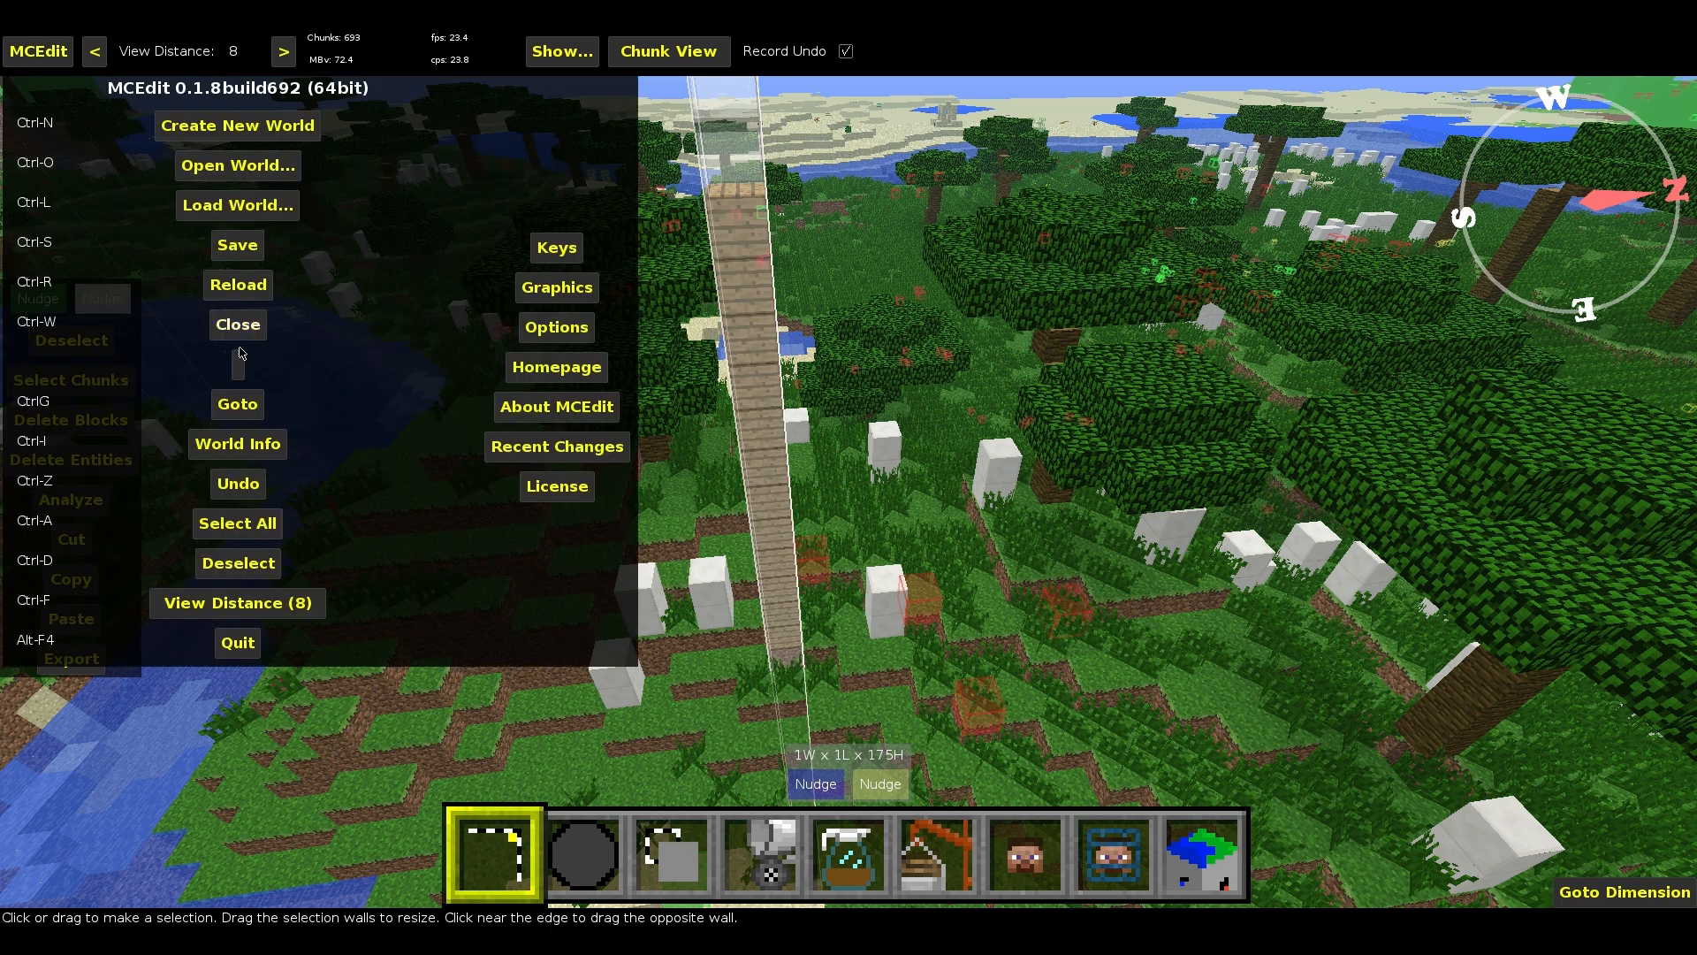
left_click(237, 405)
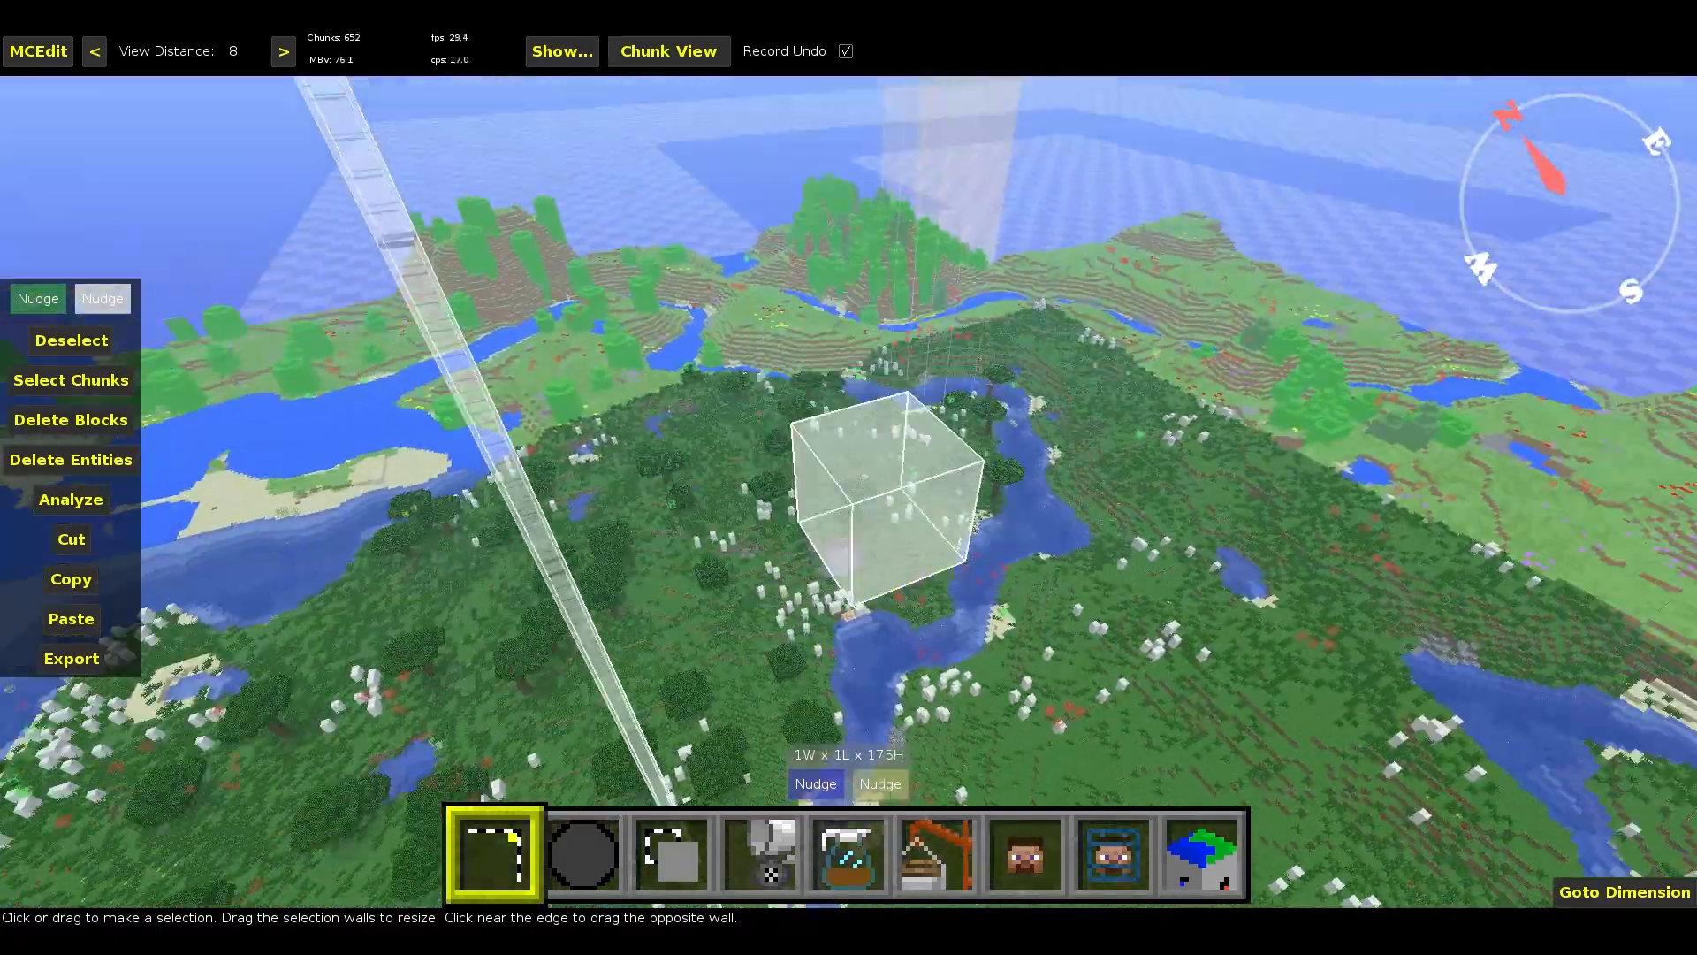
left_click(37, 51)
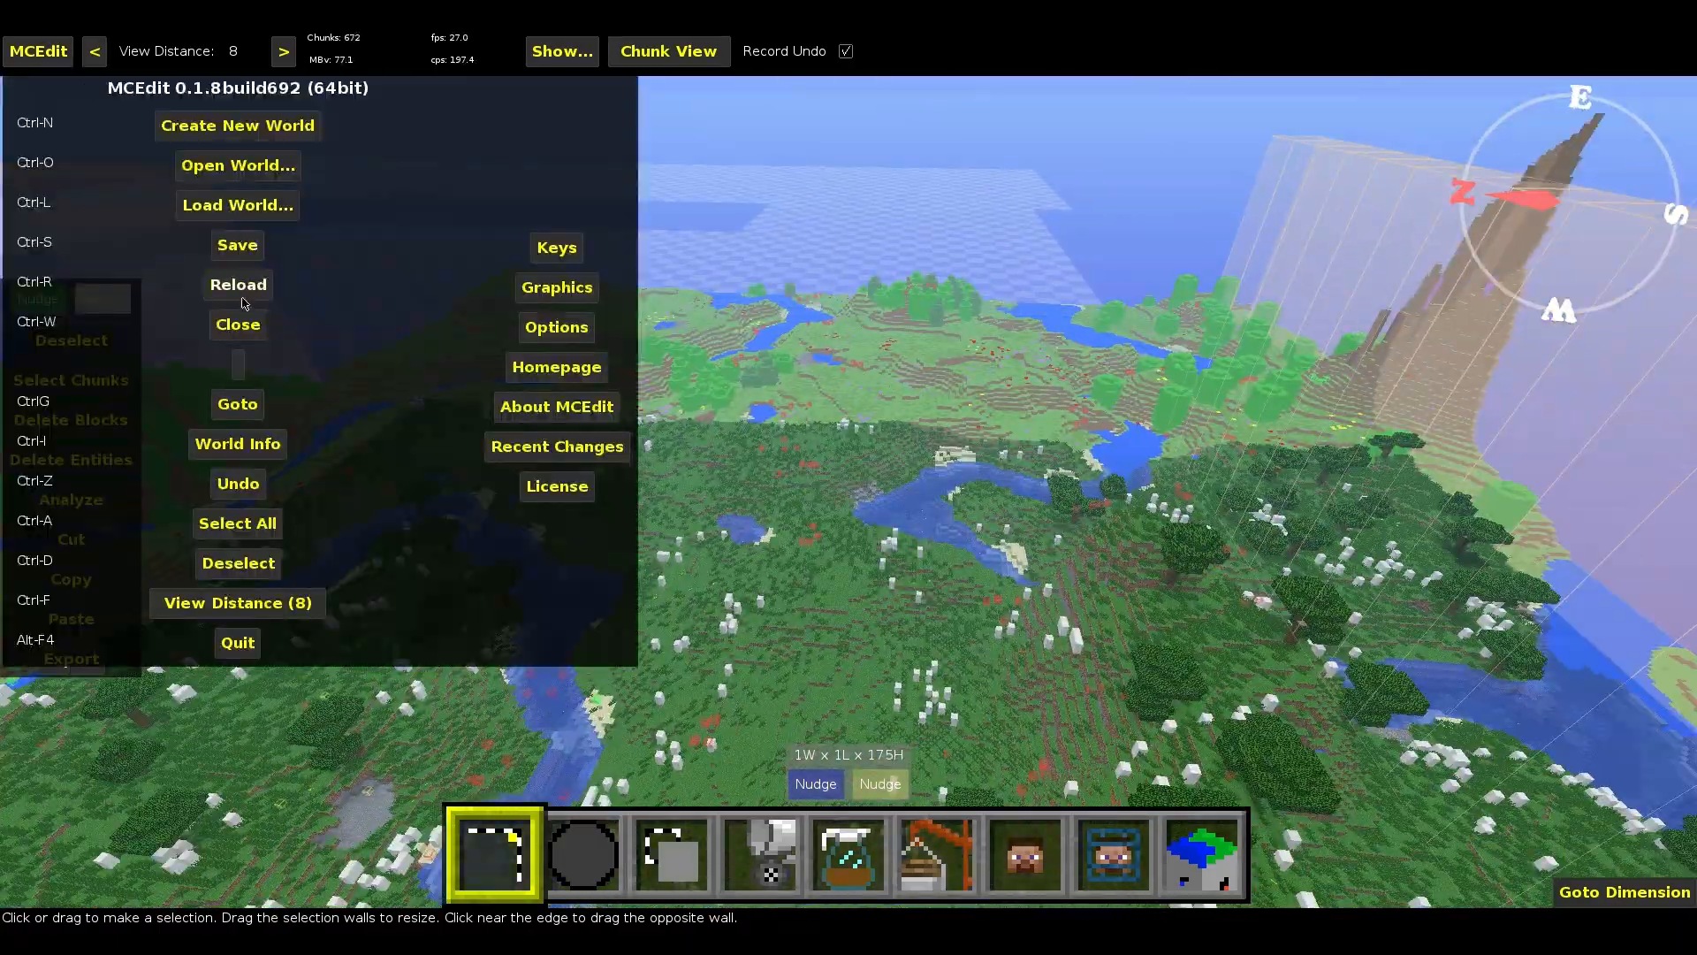
left_click(235, 403)
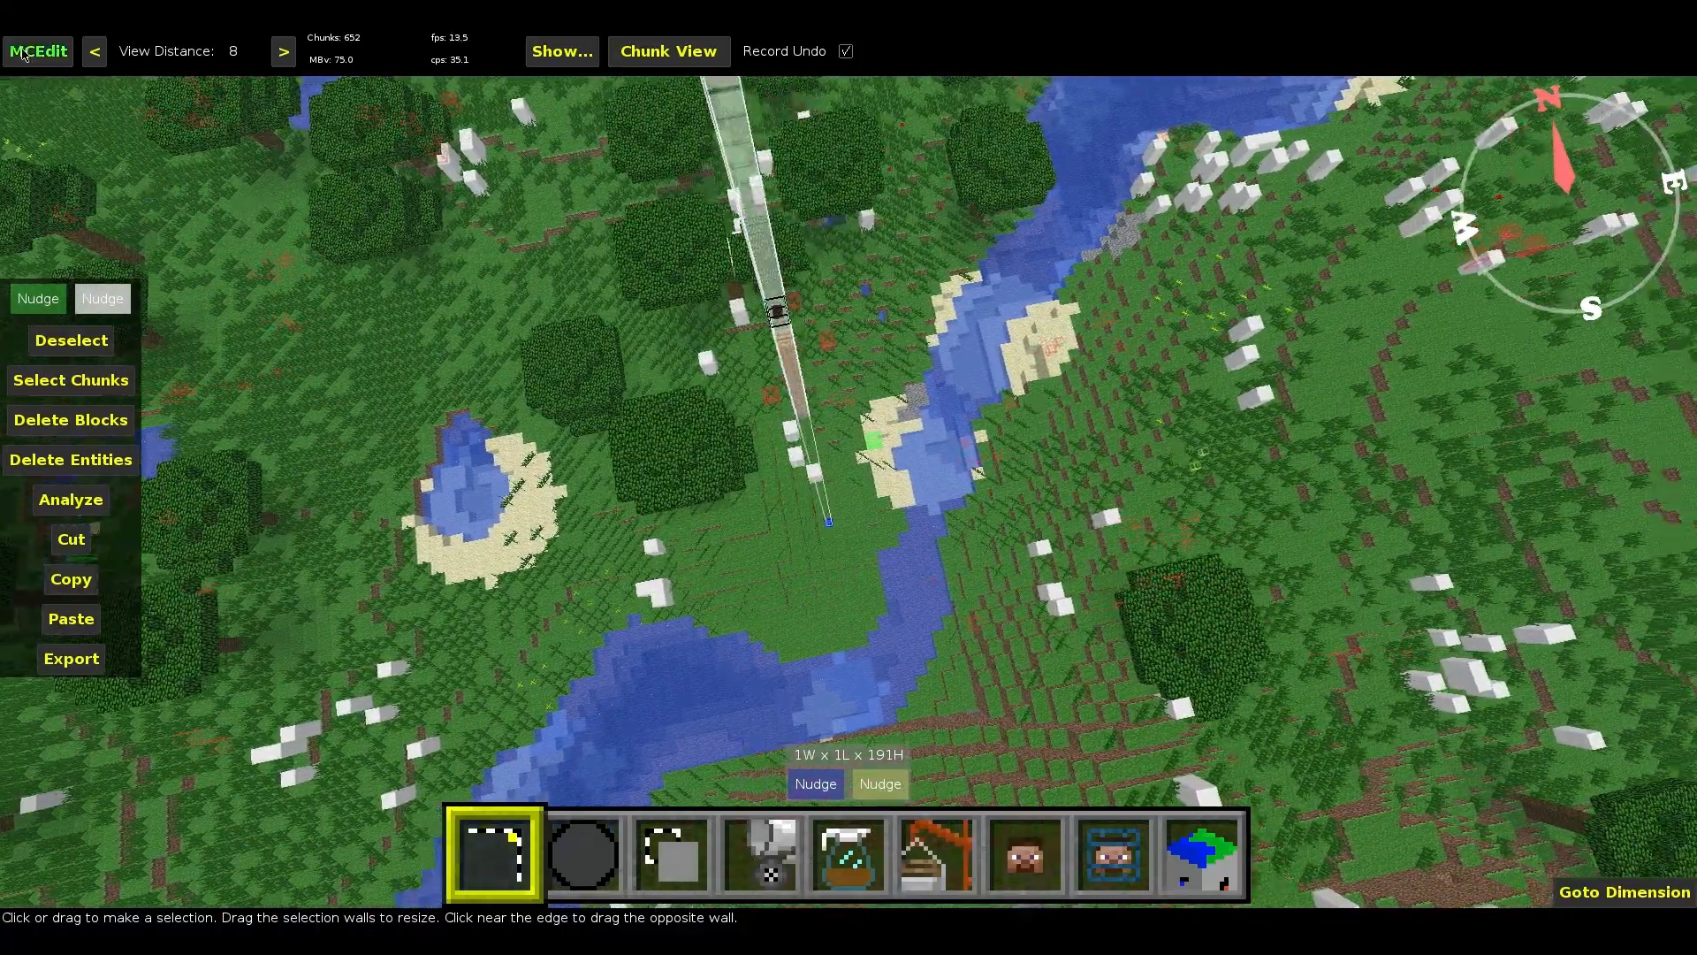
left_click(37, 52)
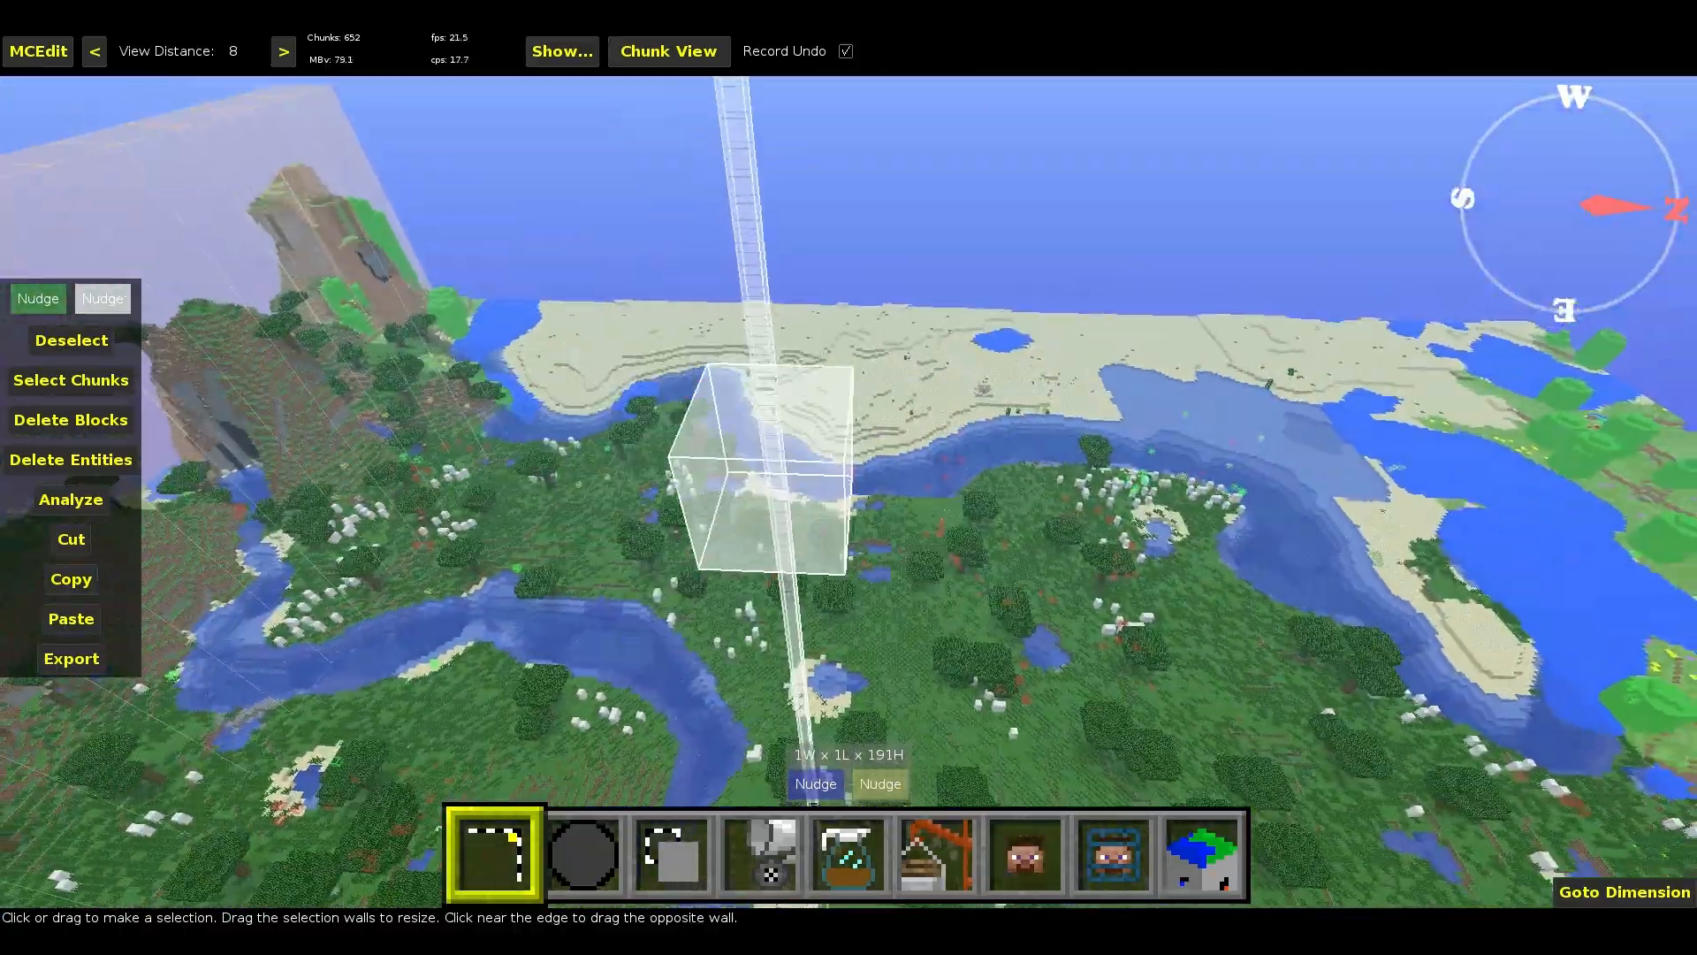
Teleport to the map-edge coordinates via Goto, ready for the 1000W x 1L x 191H strip.
left_click(37, 51)
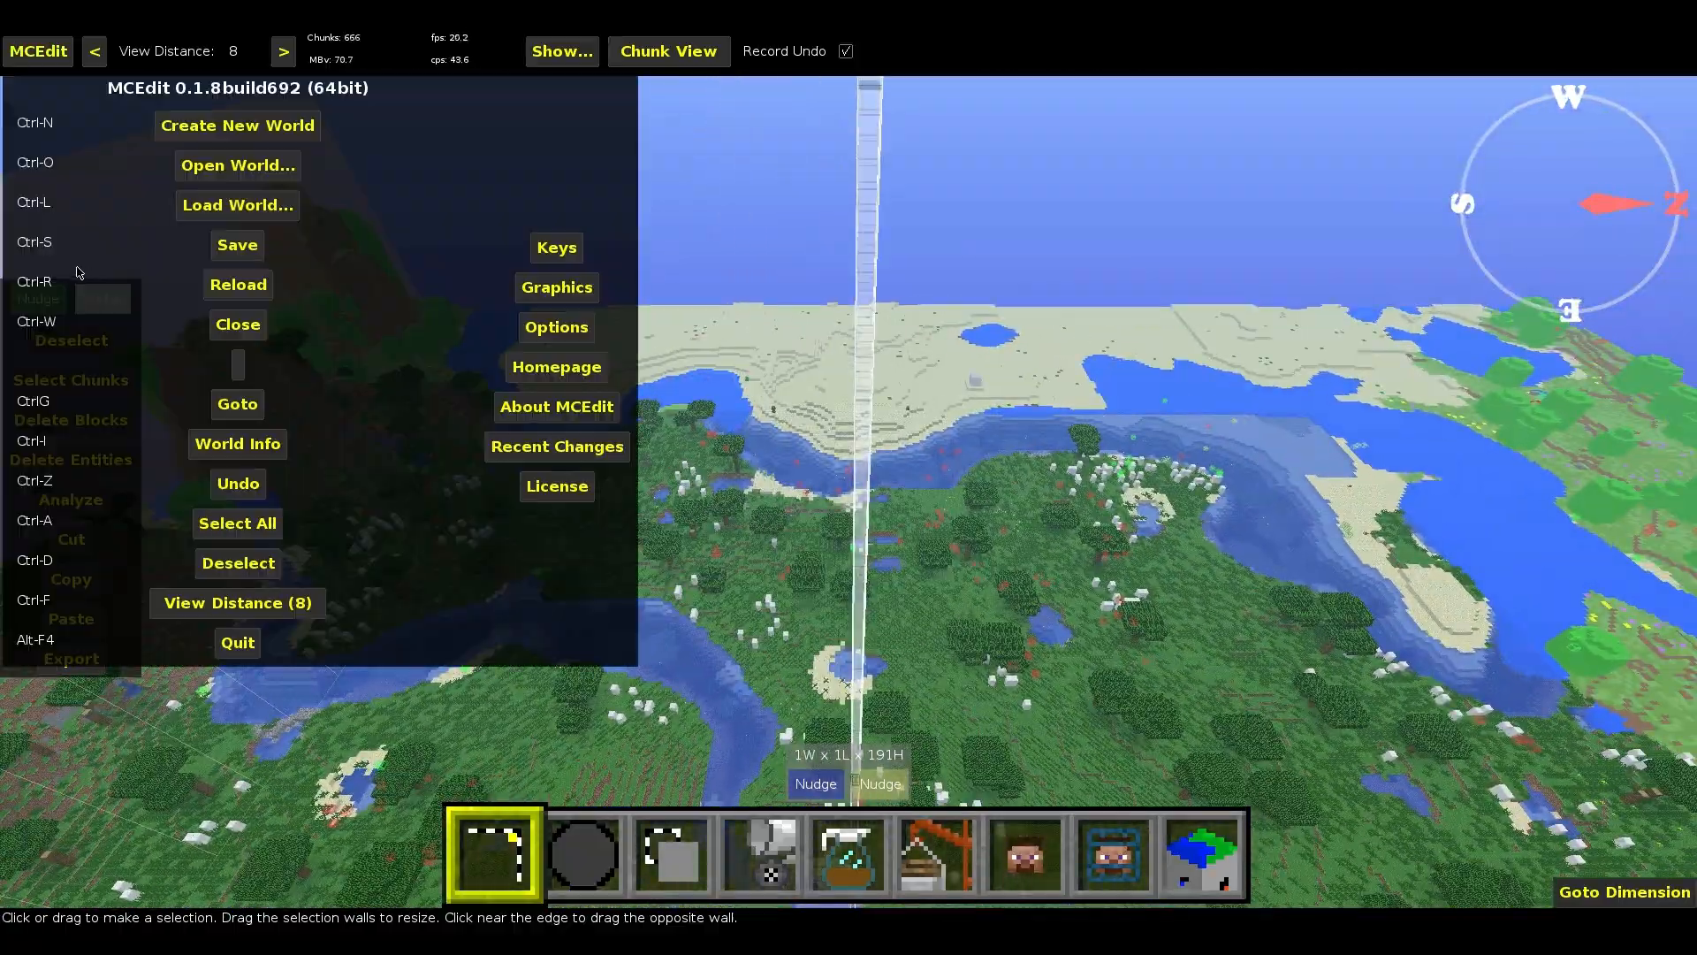
left_click(237, 403)
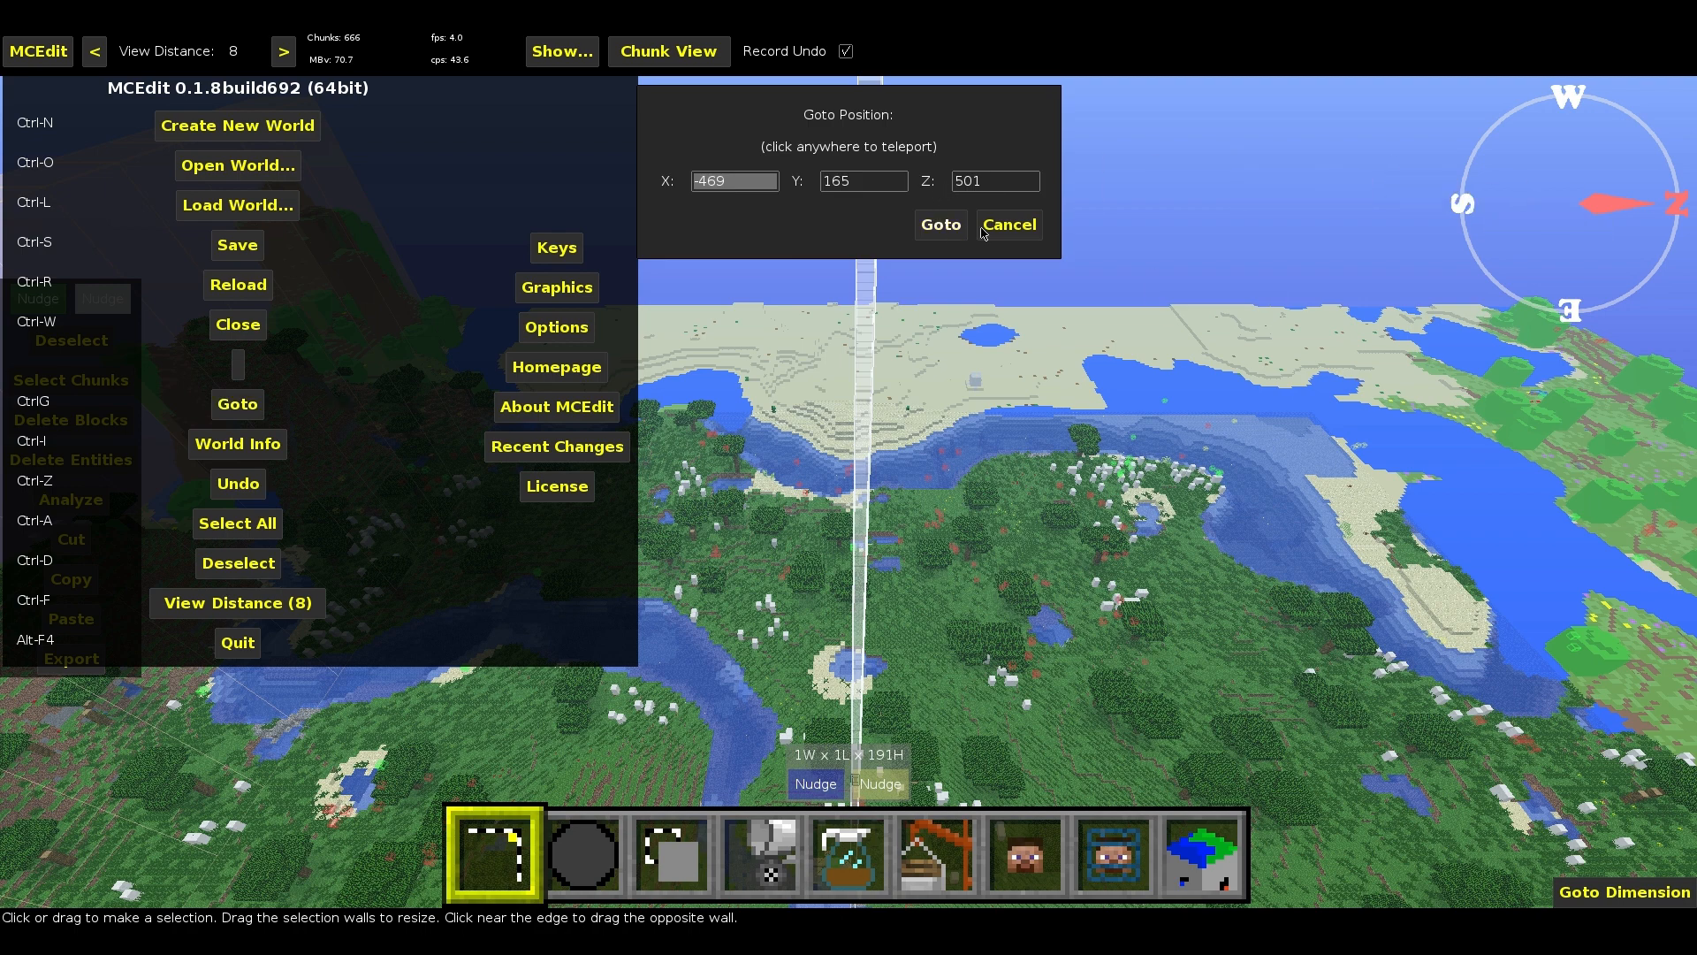
left_click(1007, 225)
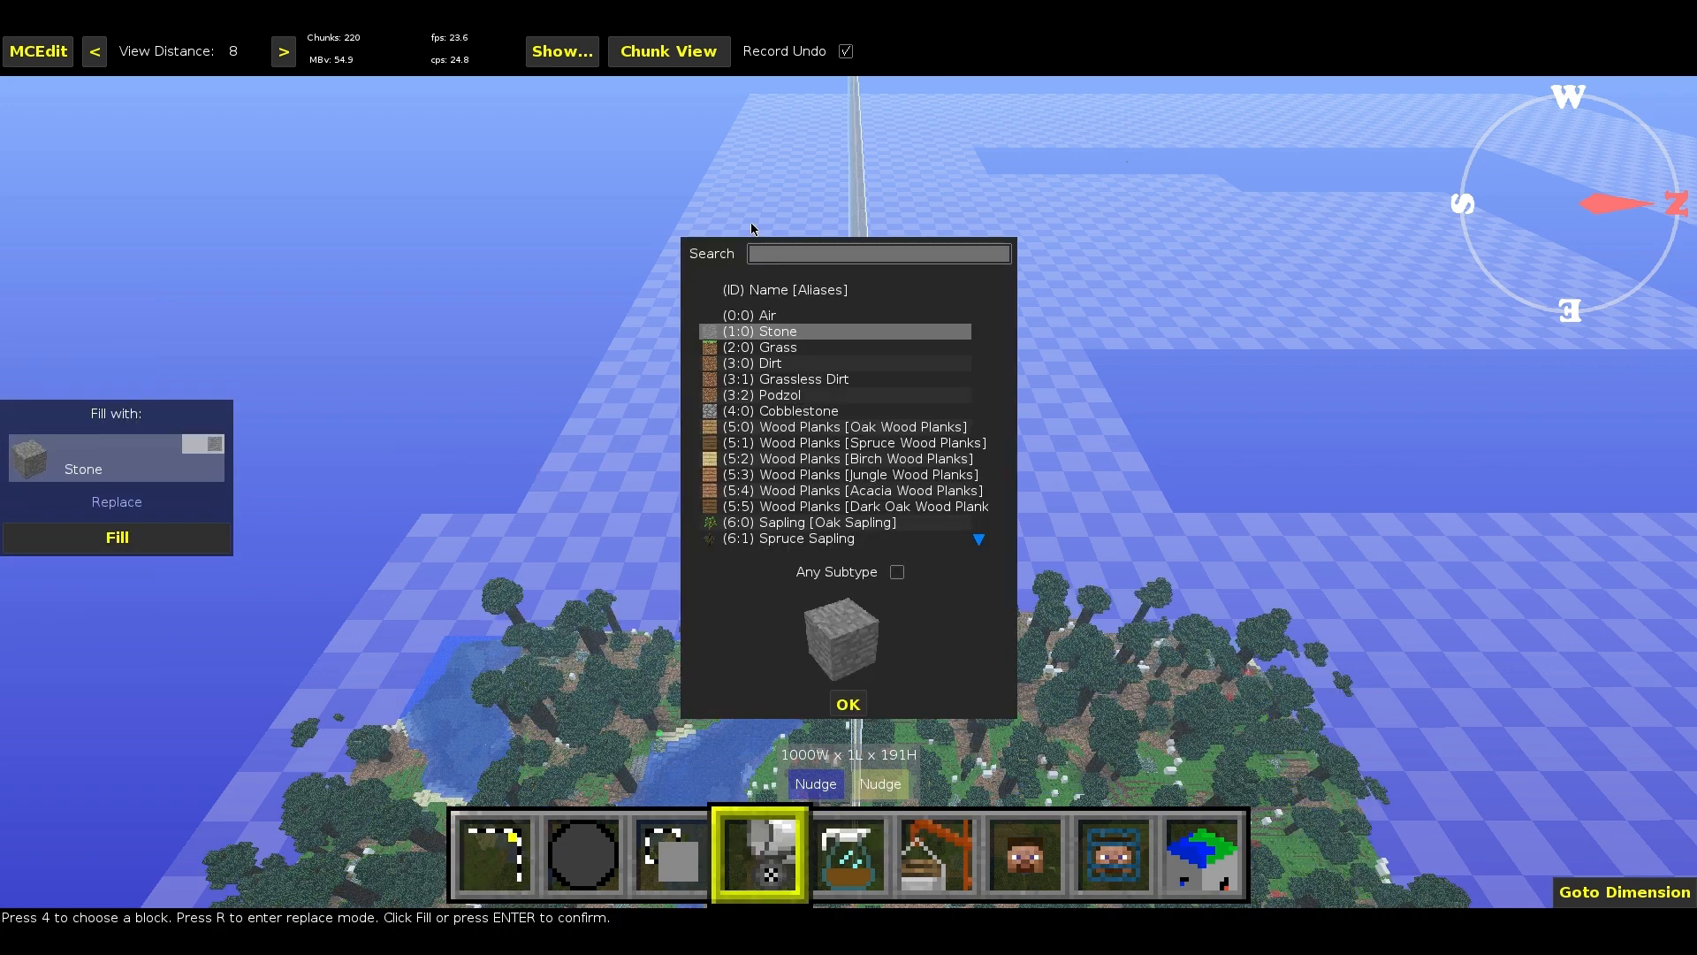
Search the block list for bedrock and fill the 1000-block strip with Bedrock.
type("bre")
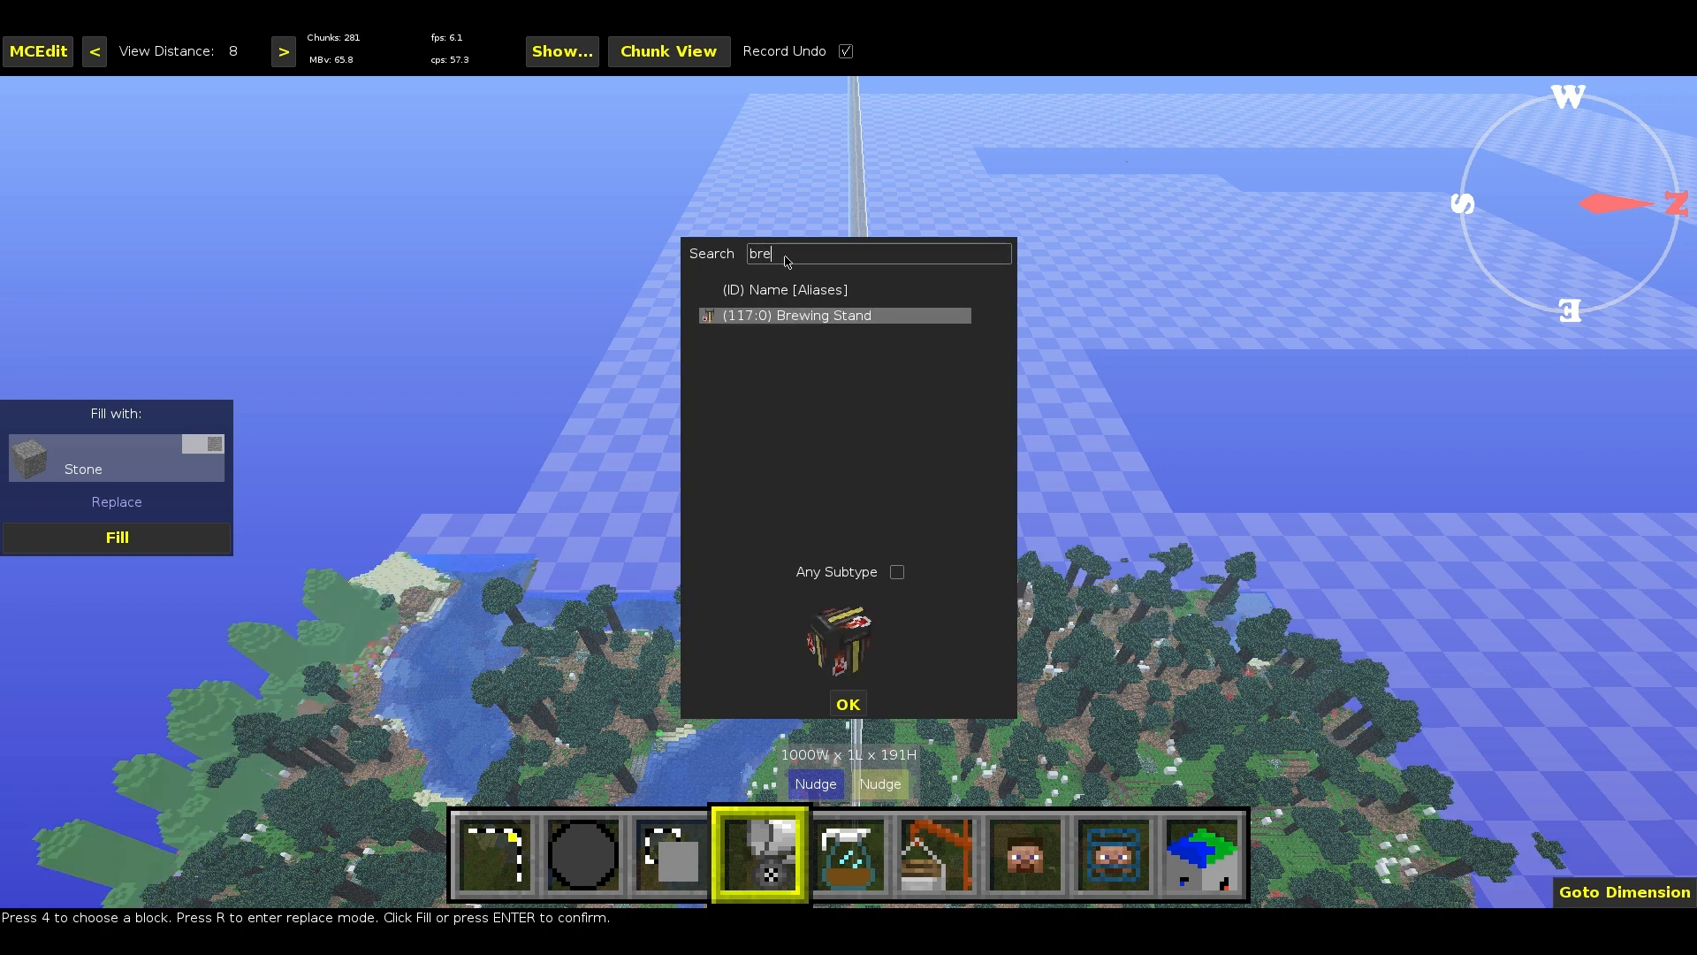
type("bedr")
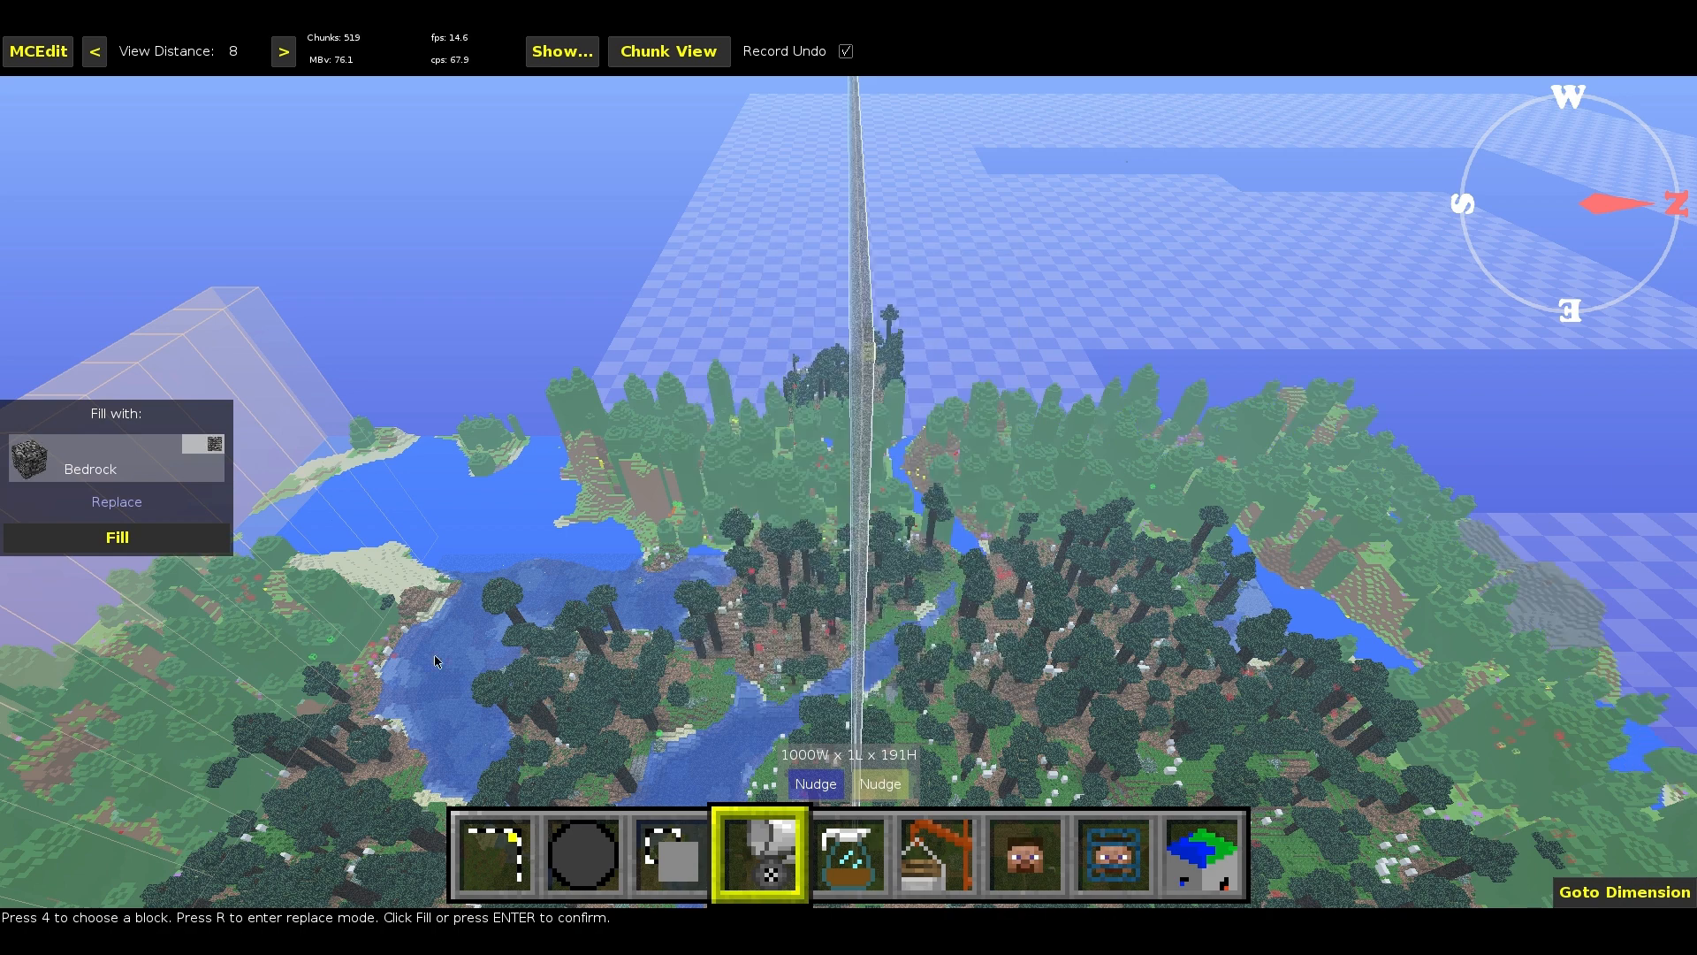
left_click(116, 537)
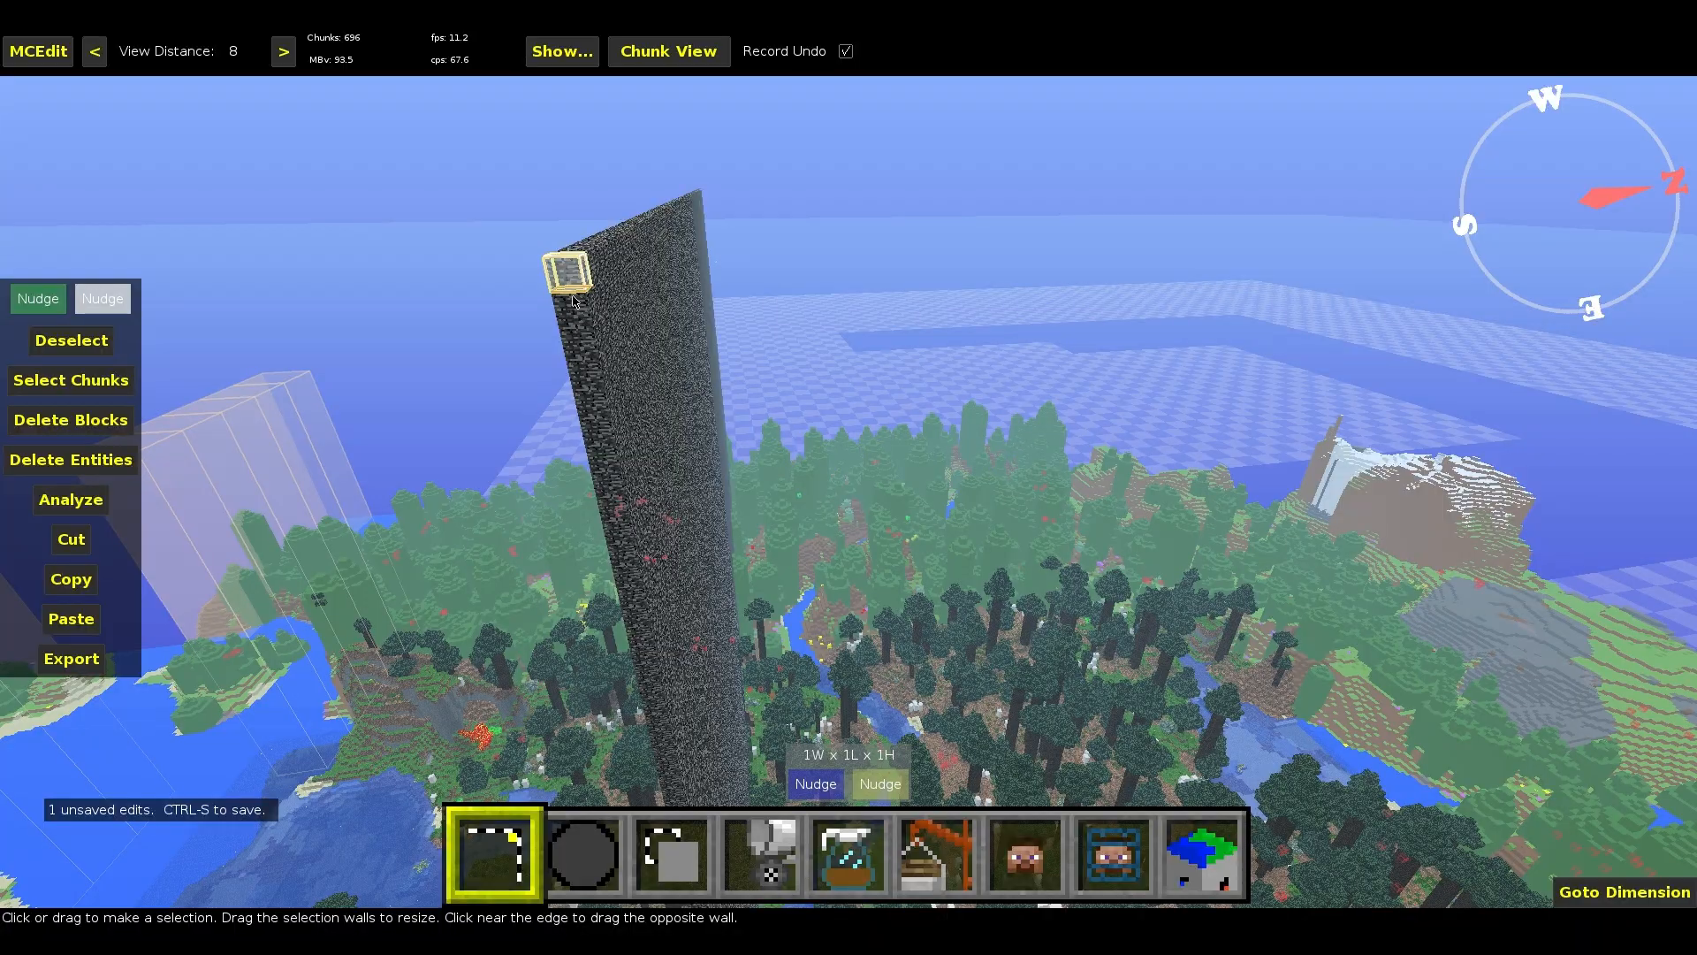
Select a 1W x 1000L x 191H strip and fill it with Bedrock as the second wall.
left_click_drag(571, 270, 654, 666)
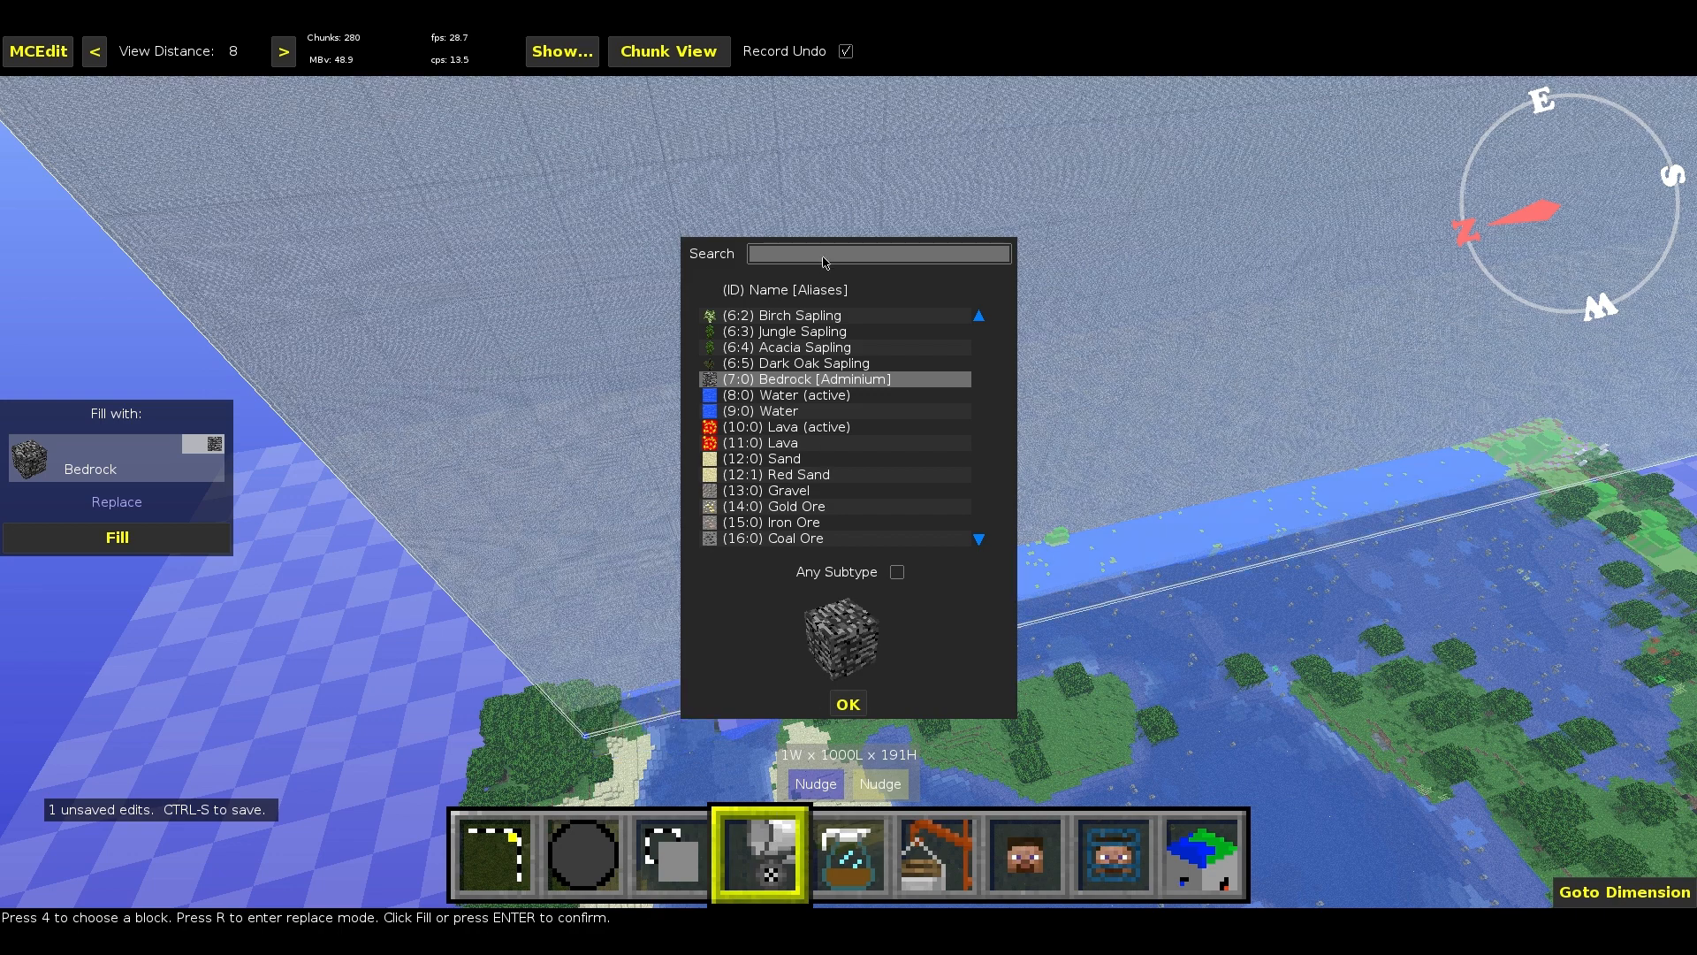
left_click(847, 704)
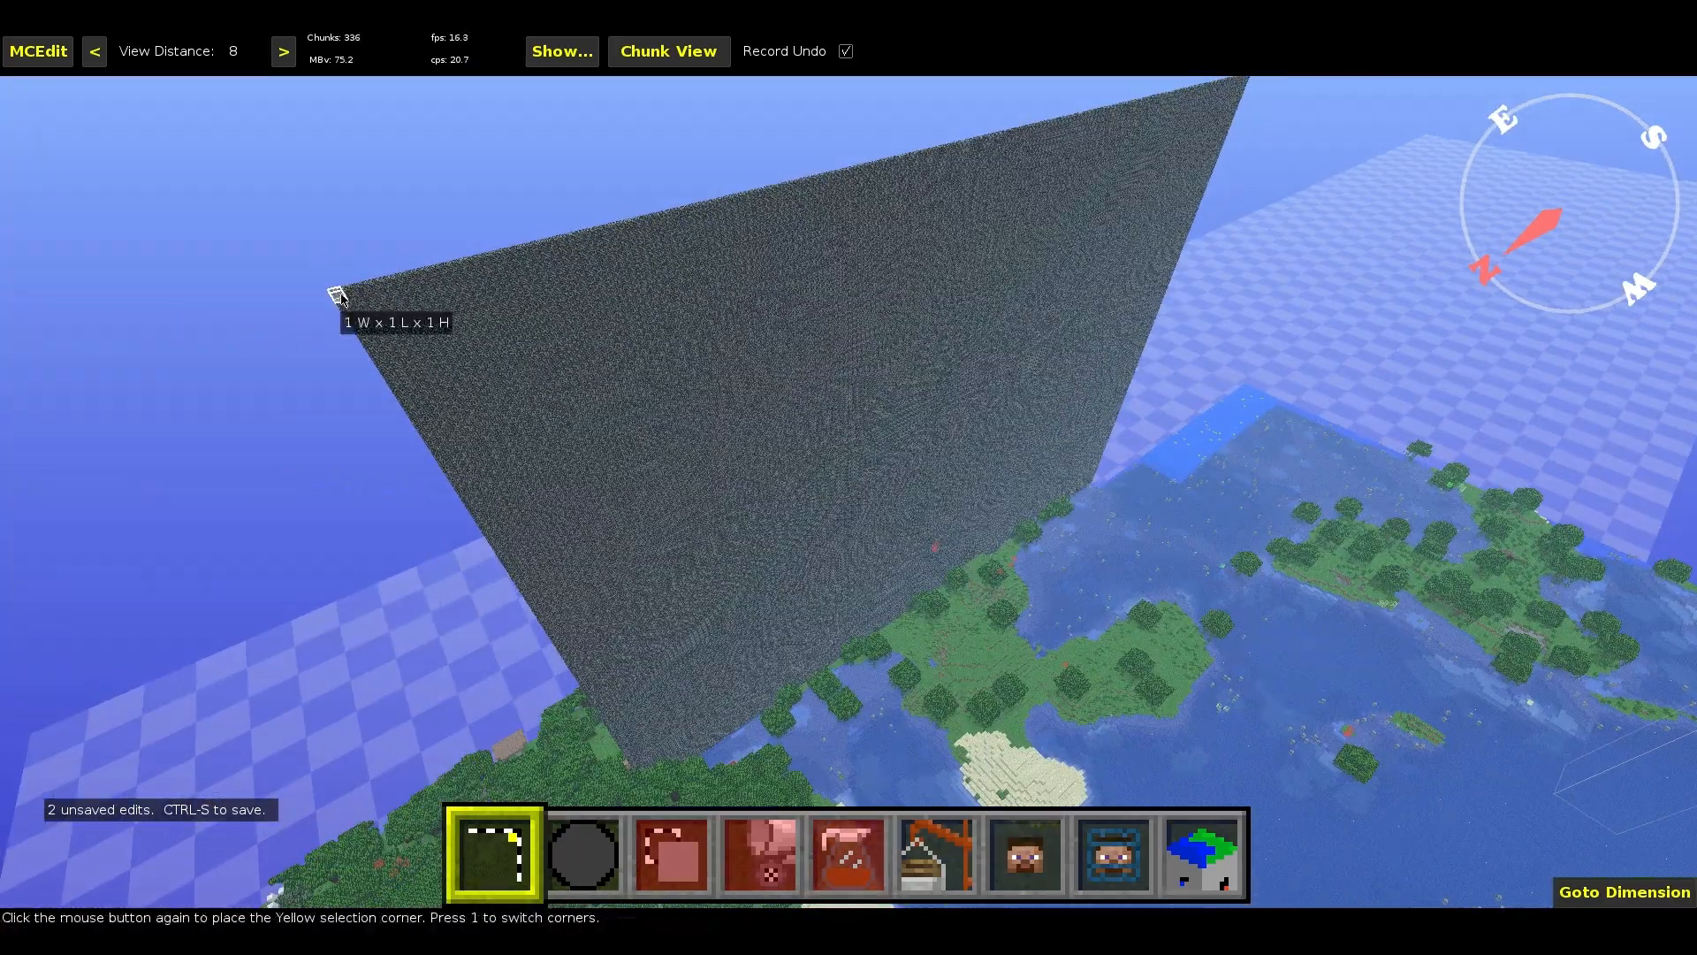
Select a 1000W x 1L x 191H strip and fill it with Bedrock as the third wall.
left_click(341, 303)
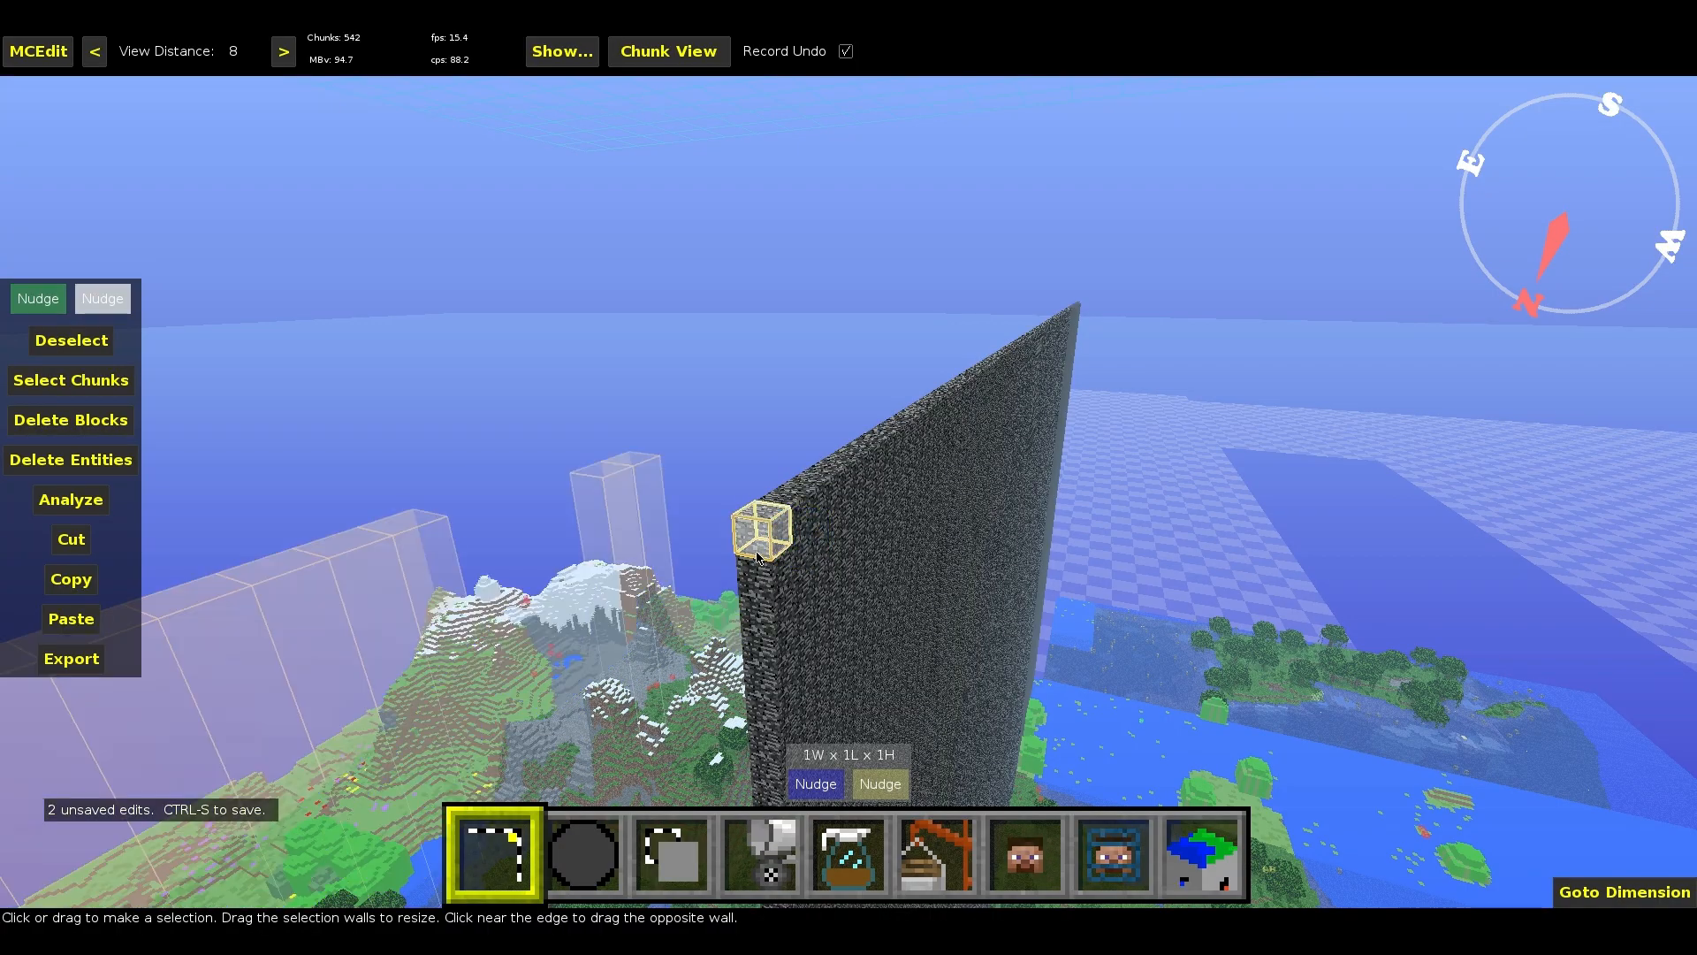
left_click_drag(764, 535, 769, 709)
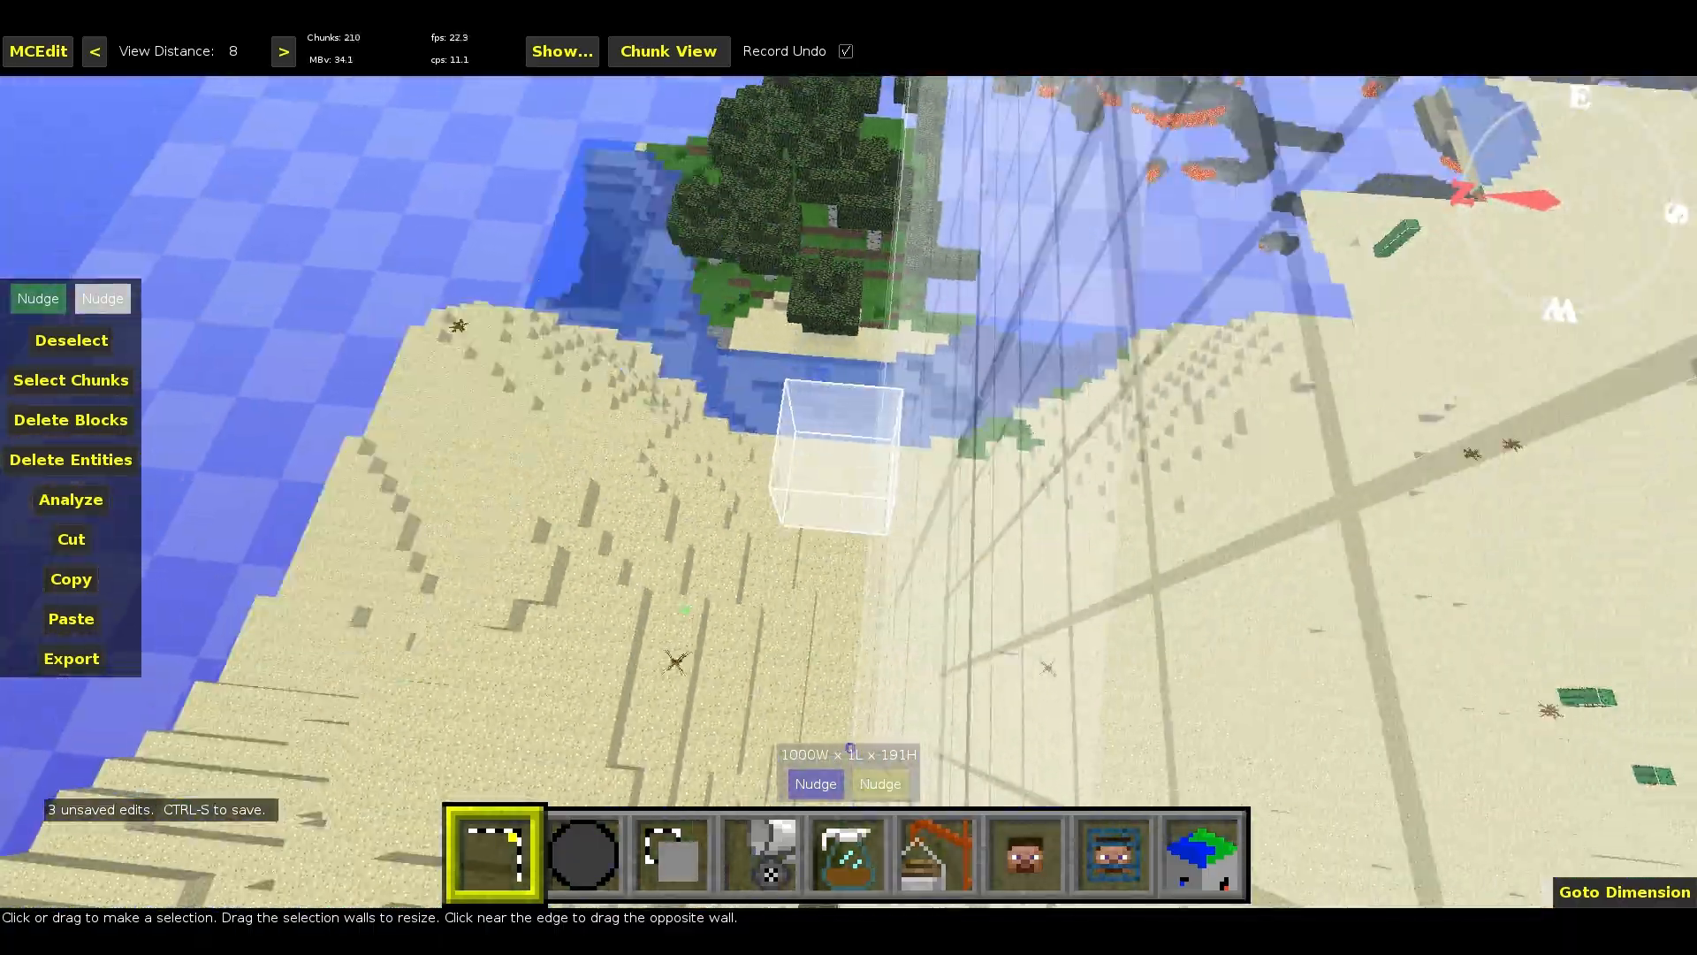
left_click(760, 854)
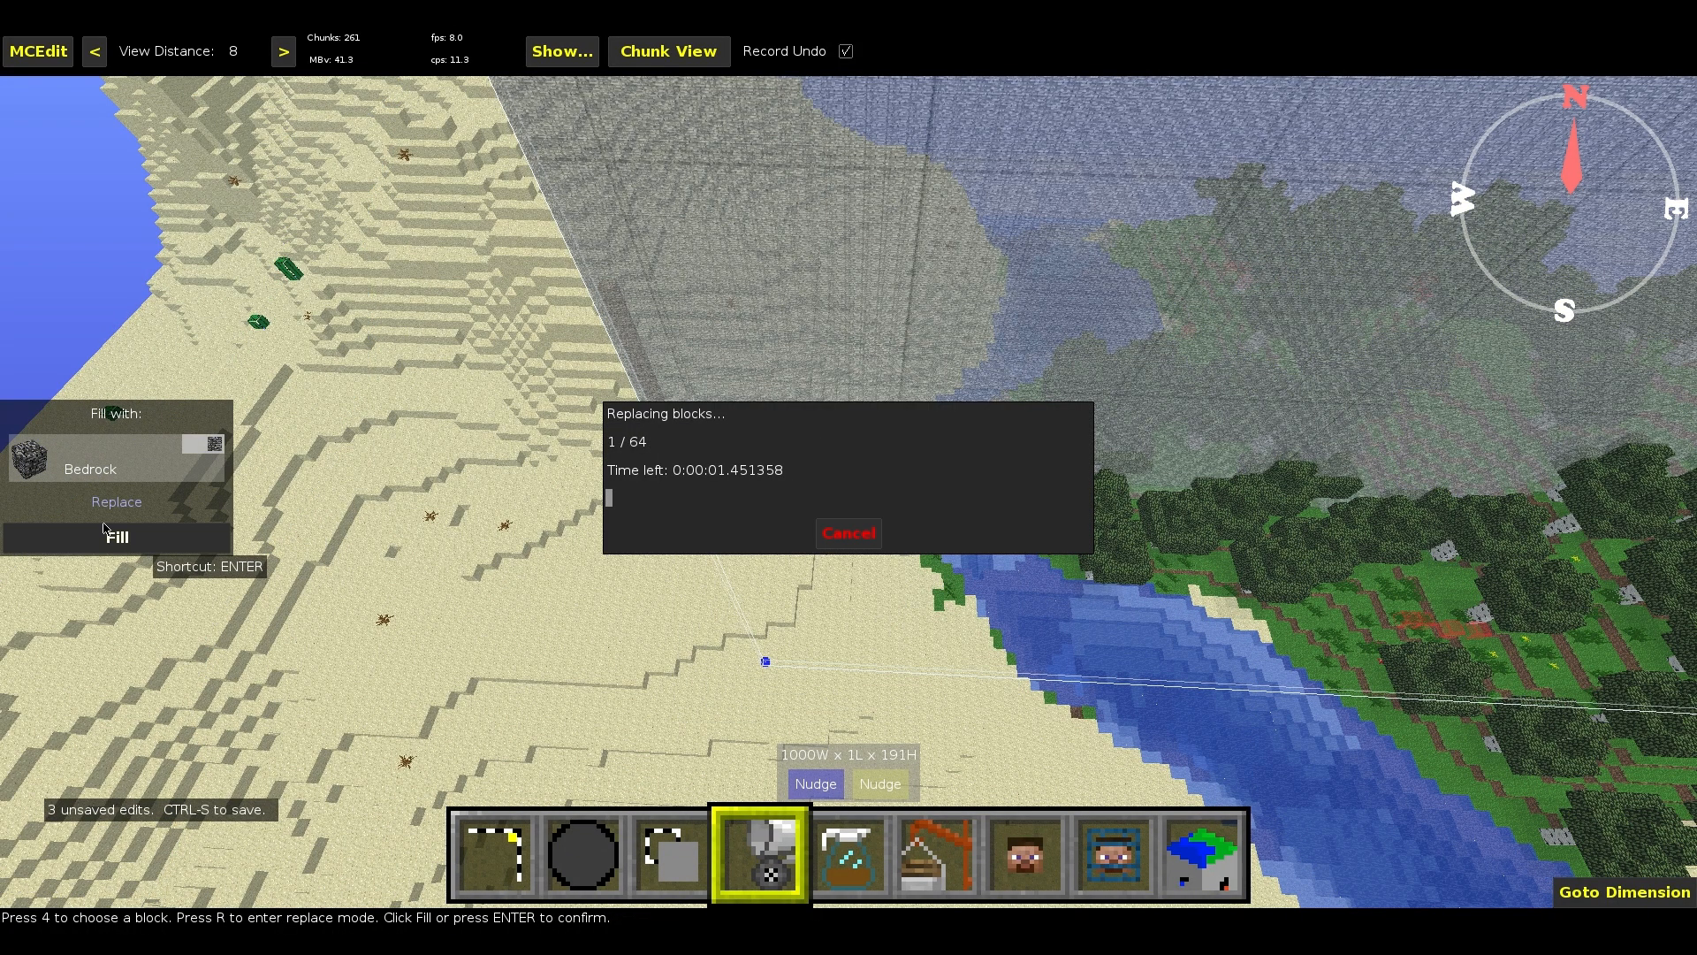
left_click(115, 536)
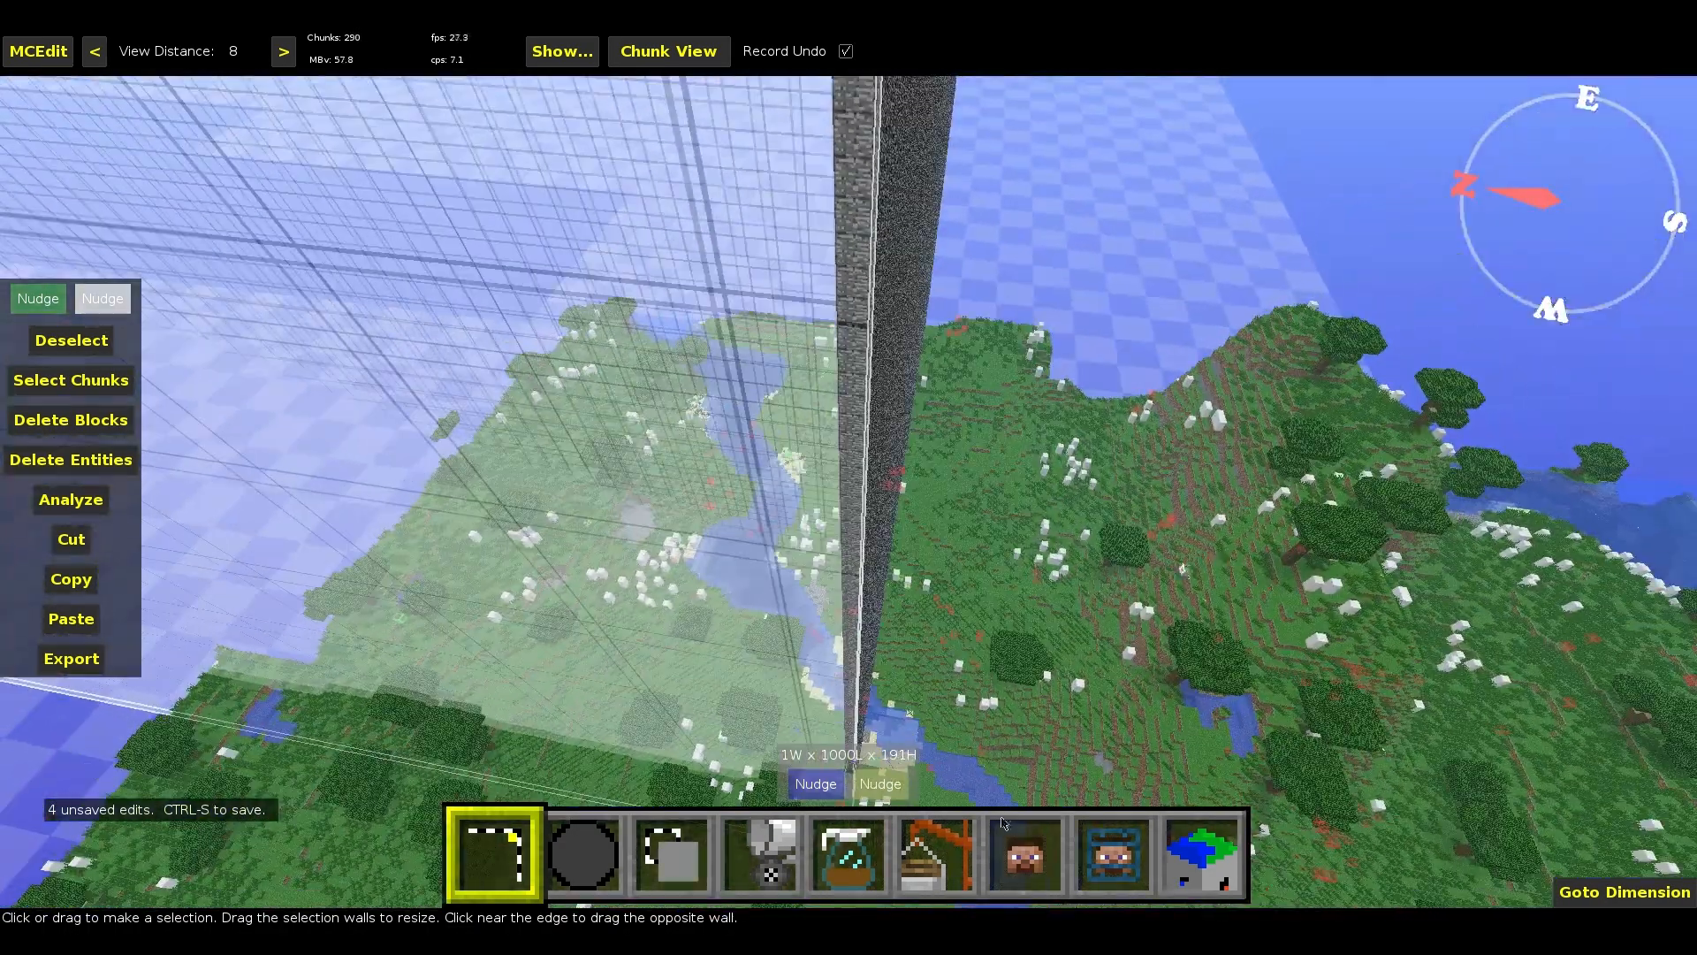
Fill the final 1W x 1000L x 191H strip with Bedrock to complete the perimeter.
left_click(760, 853)
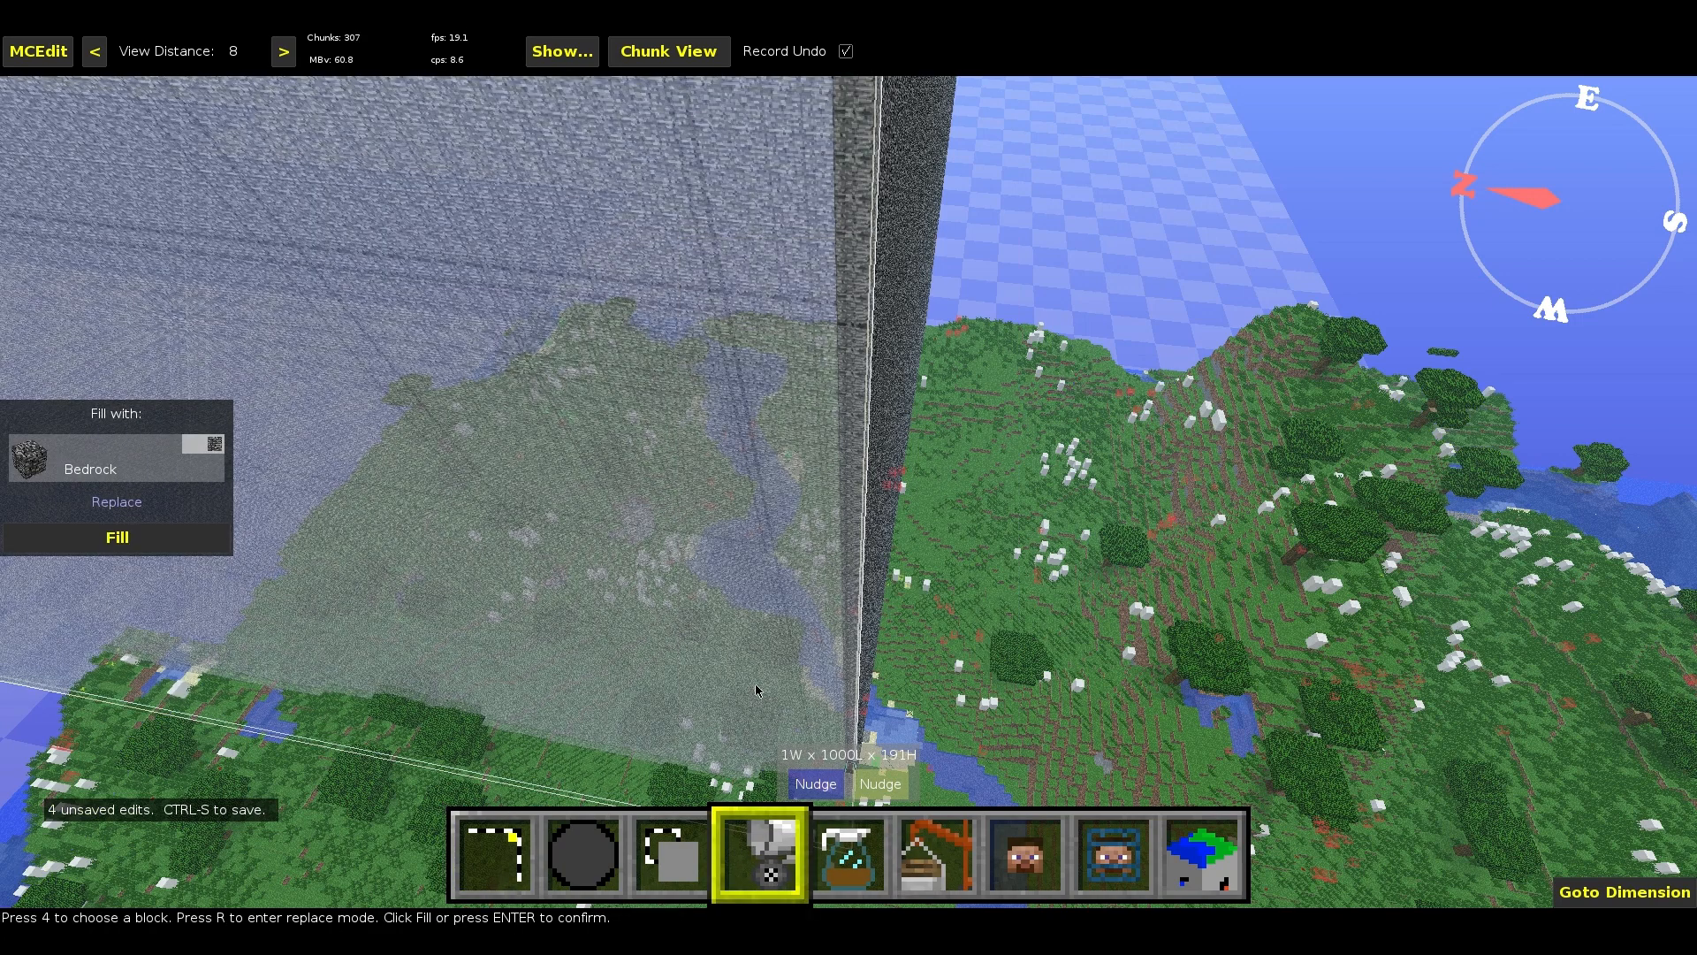
left_click(117, 538)
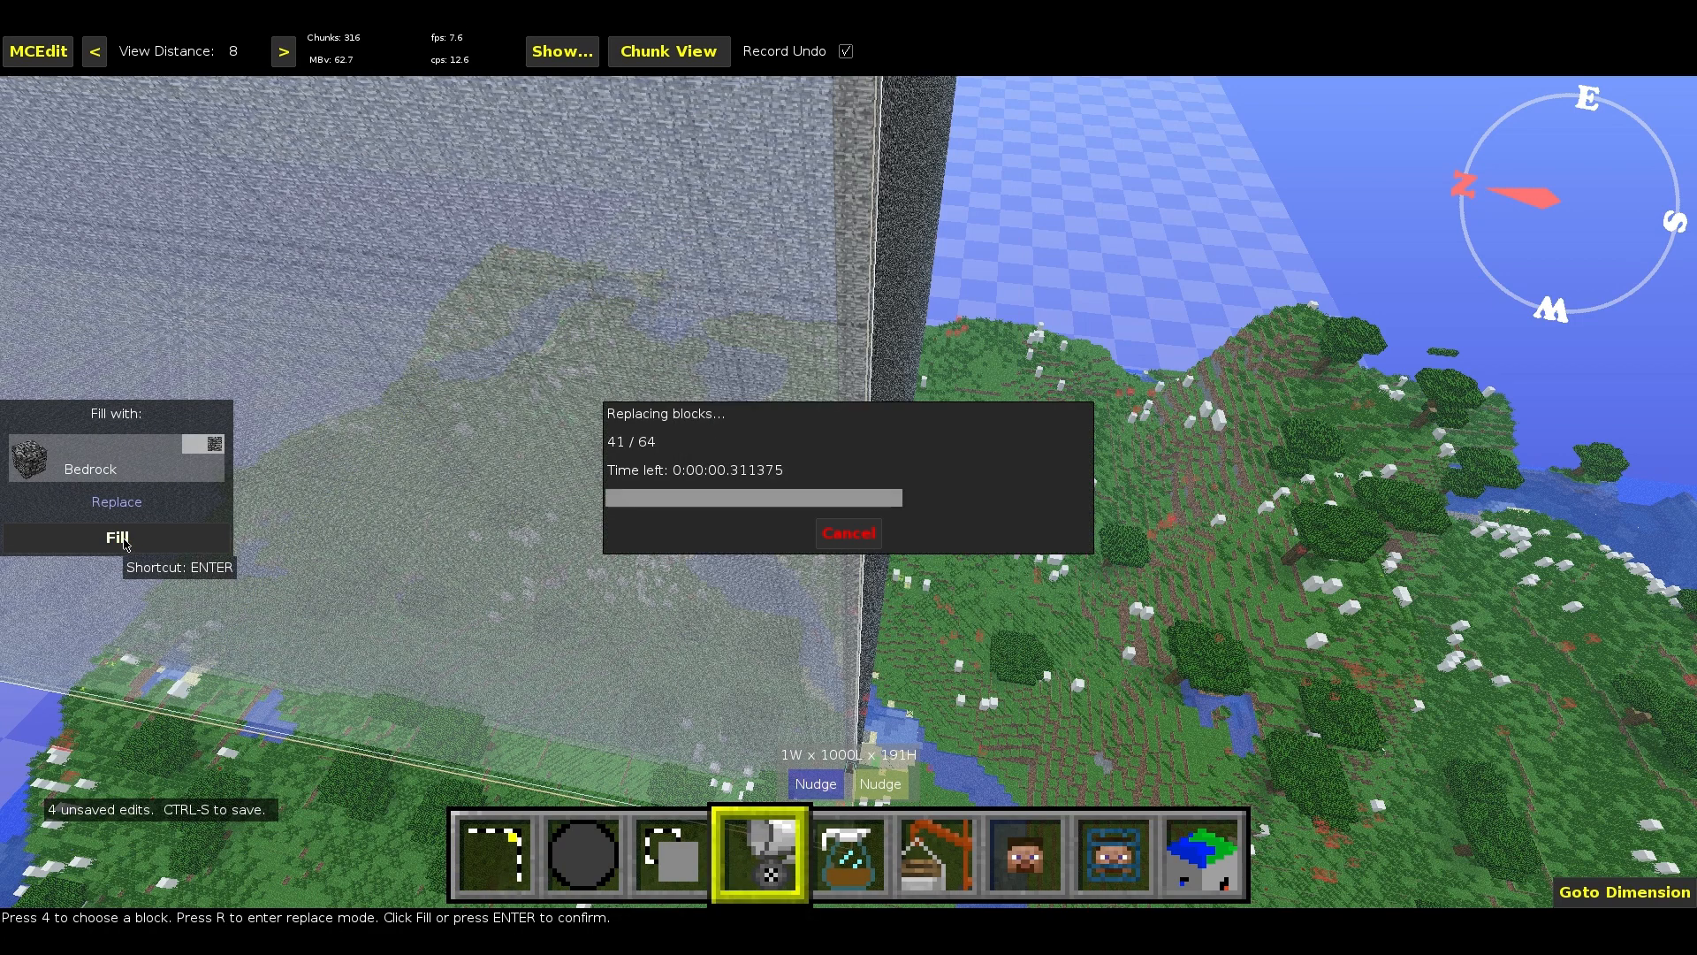
left_click(116, 537)
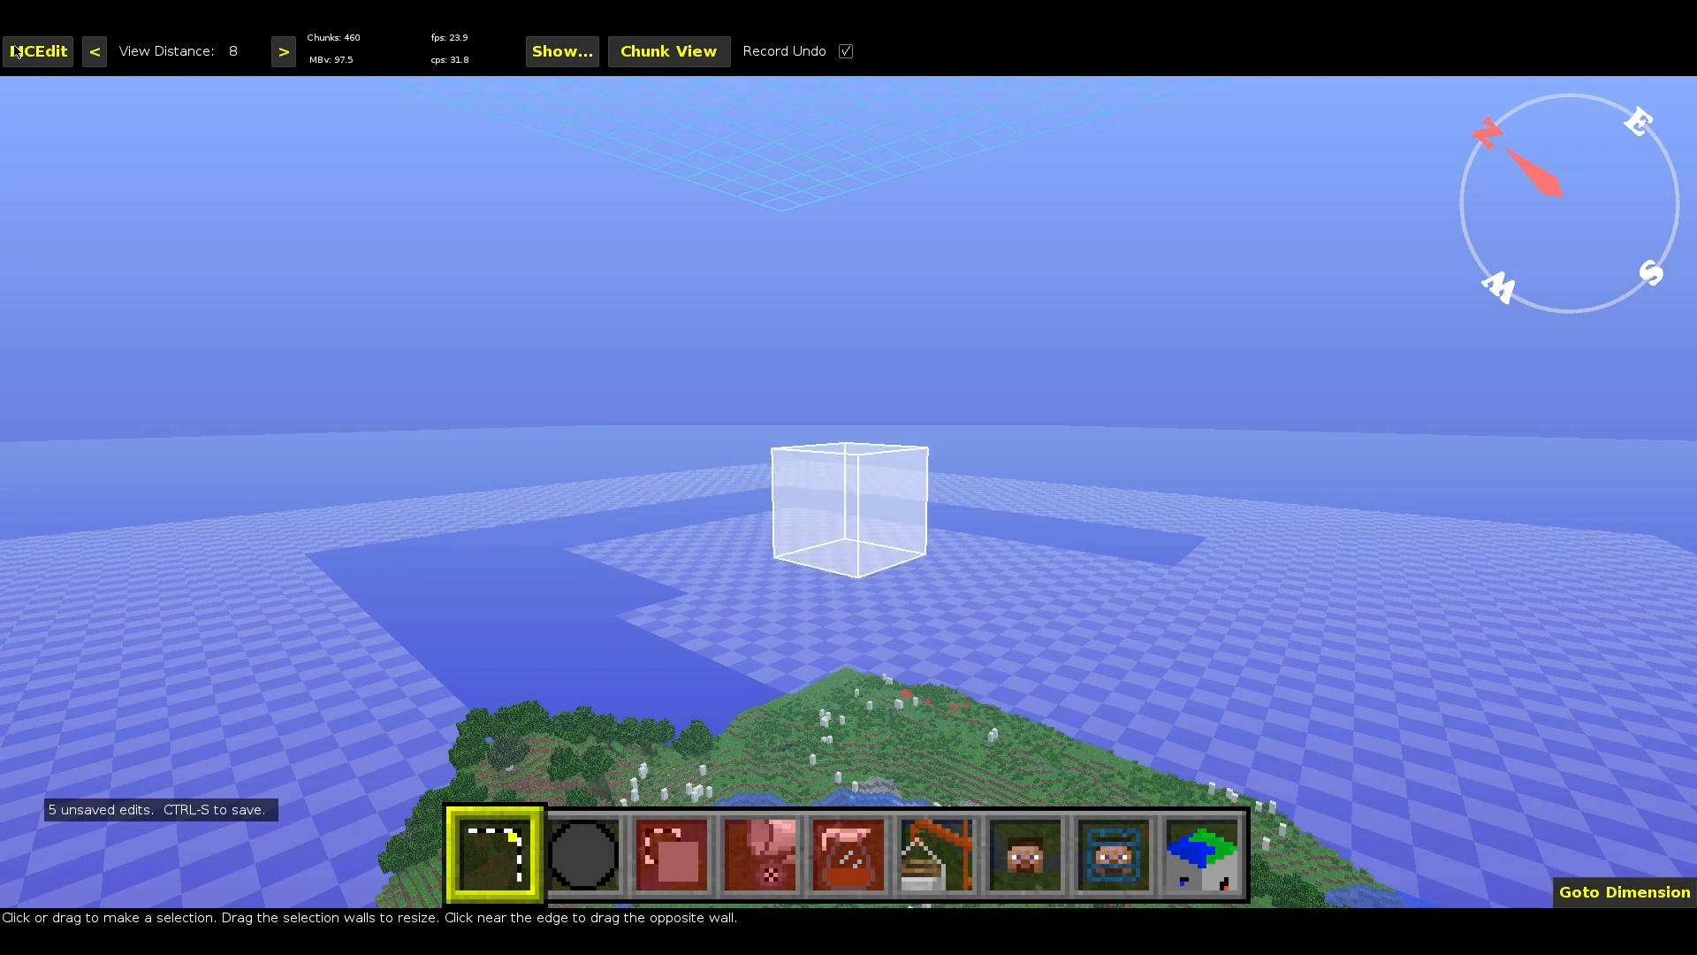
left_click(37, 51)
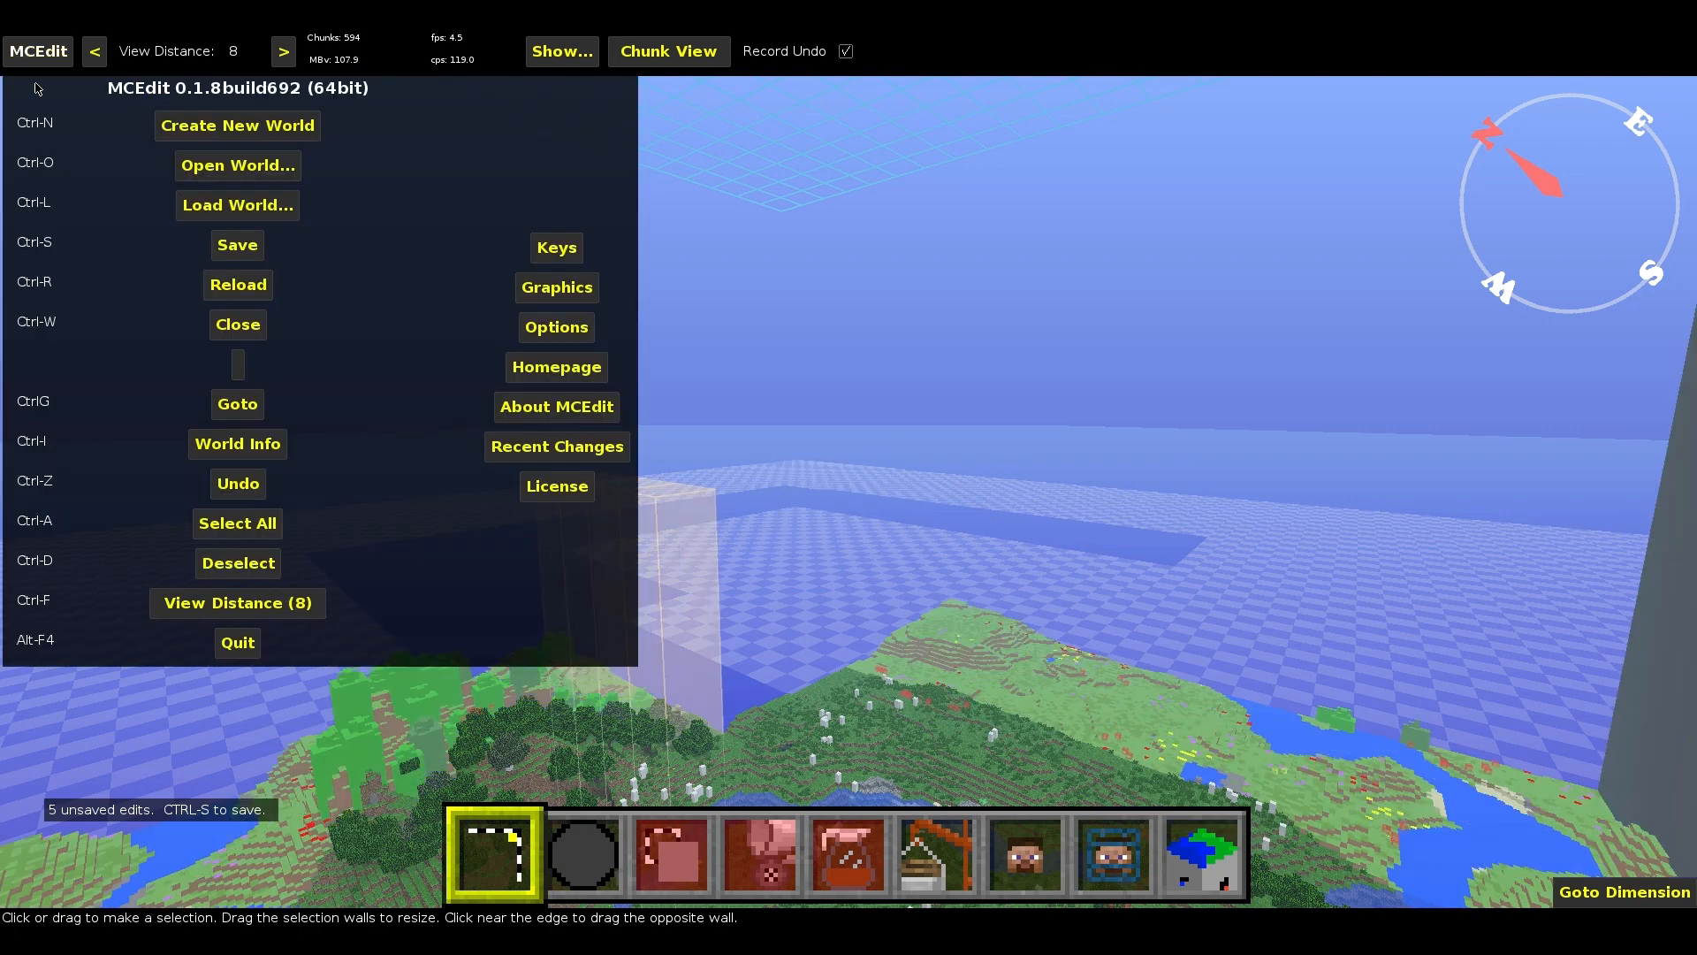
left_click(37, 51)
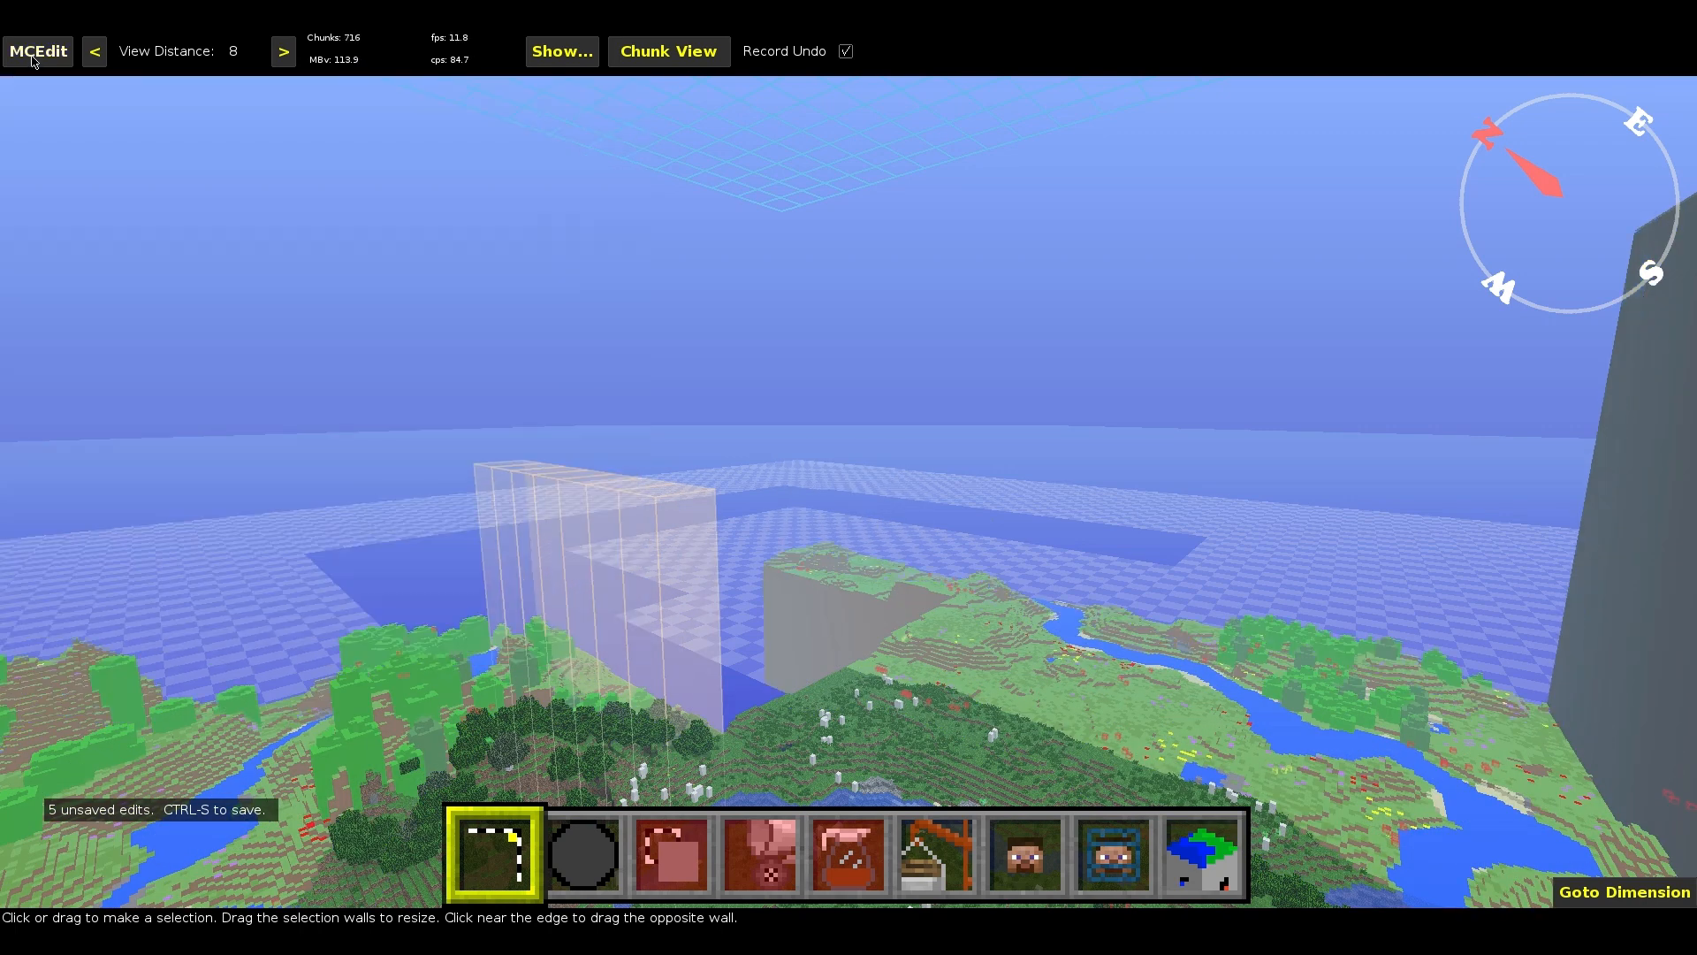